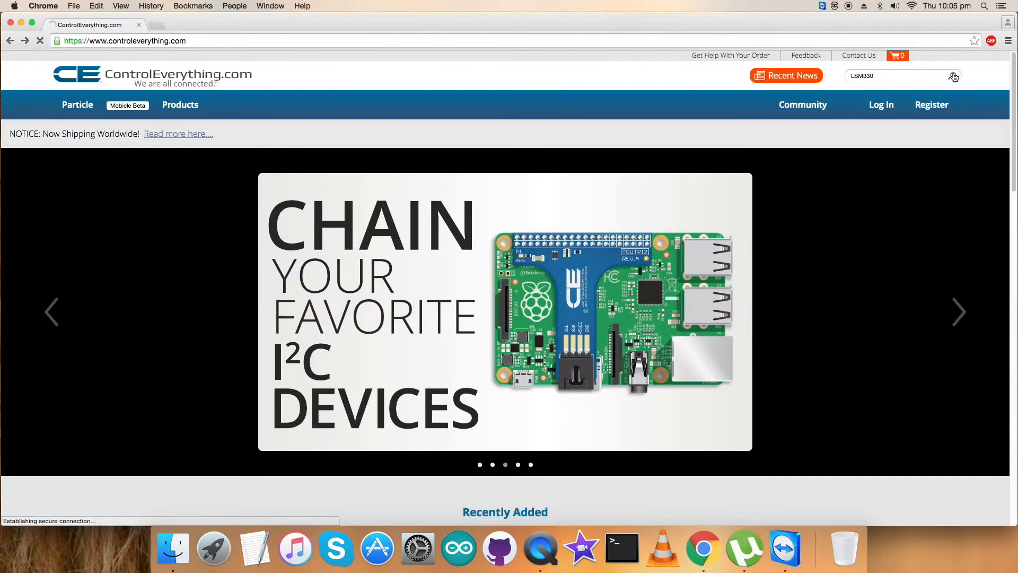
- Find the LSM330 module via store search and highlight its accelerometer and gyroscope range lines
left_click(954, 77)
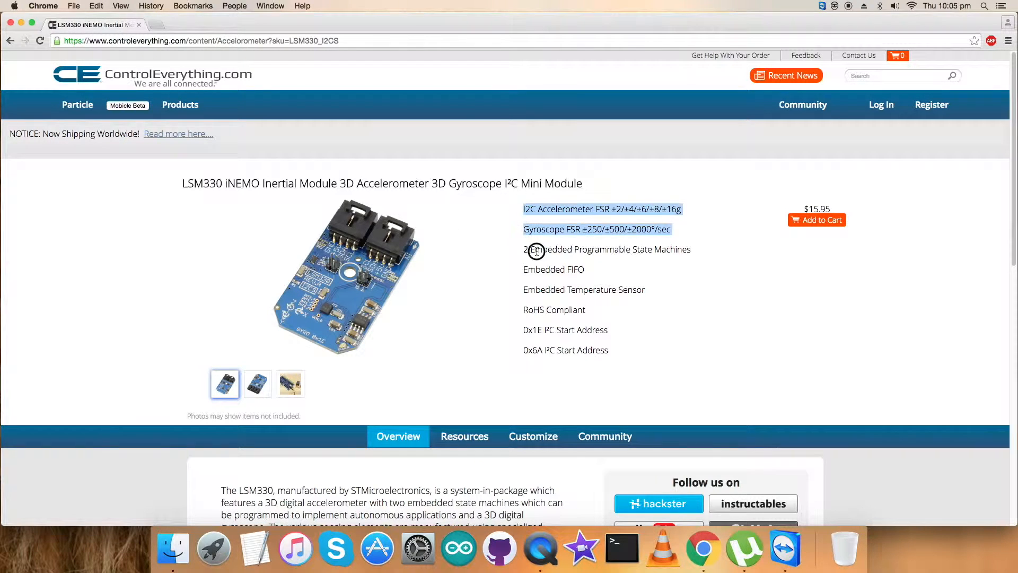
left_click_drag(535, 250, 617, 310)
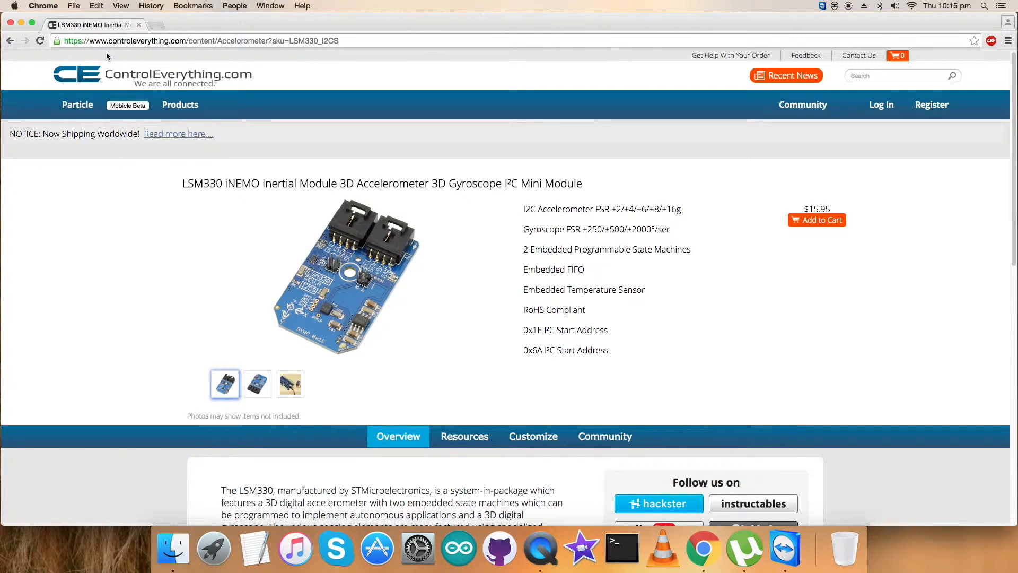
mouse_move(562, 420)
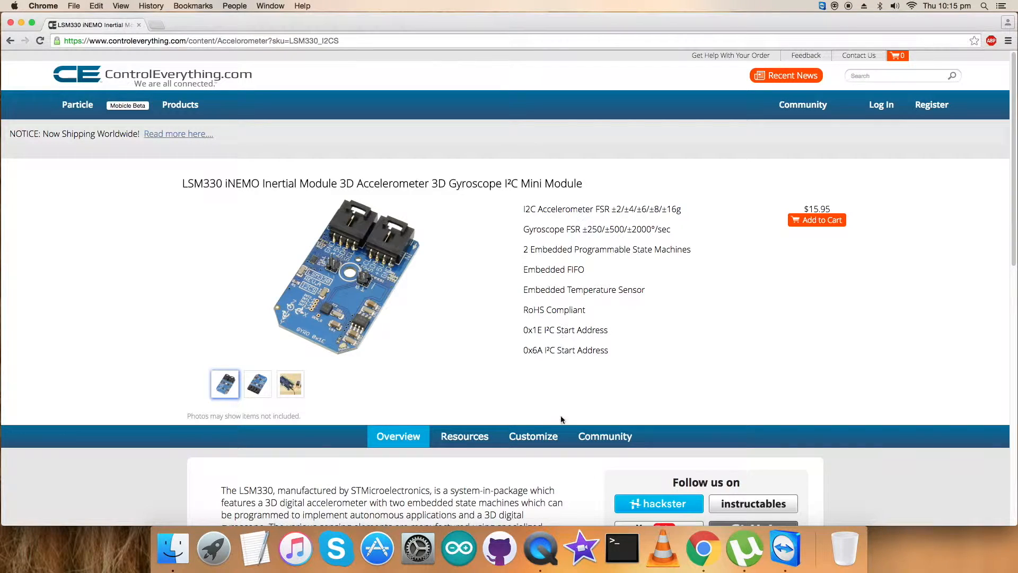
- View the LSM330 Arduino code sample from the product's Resources, then close the repository preview
left_click(464, 437)
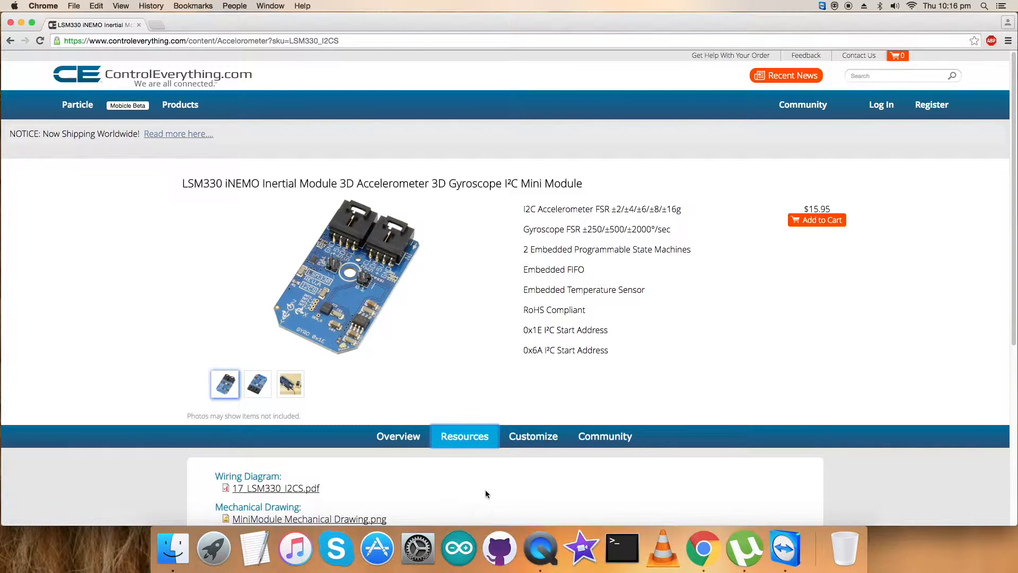
left_click(238, 325)
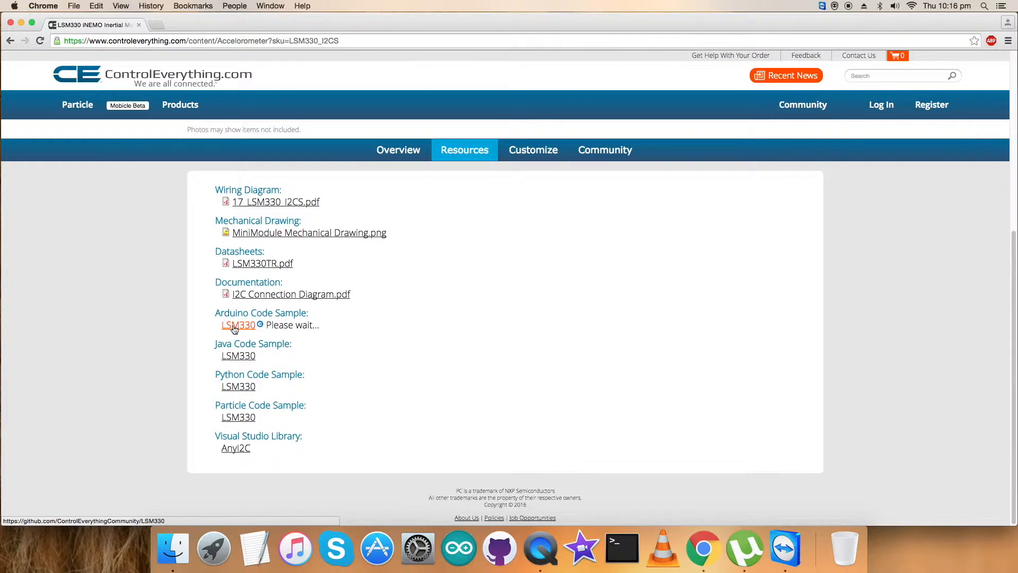
left_click(238, 325)
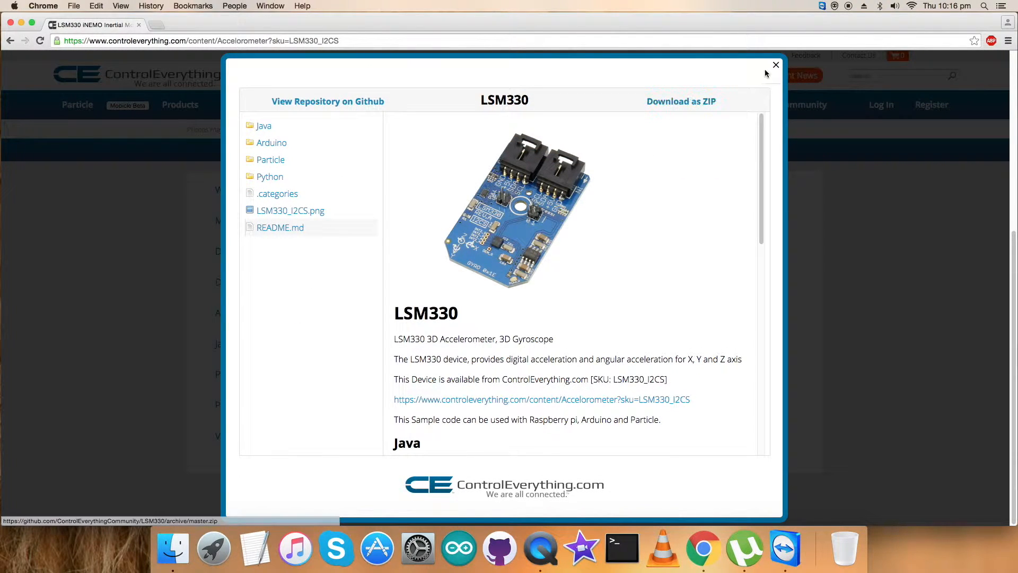
left_click(777, 64)
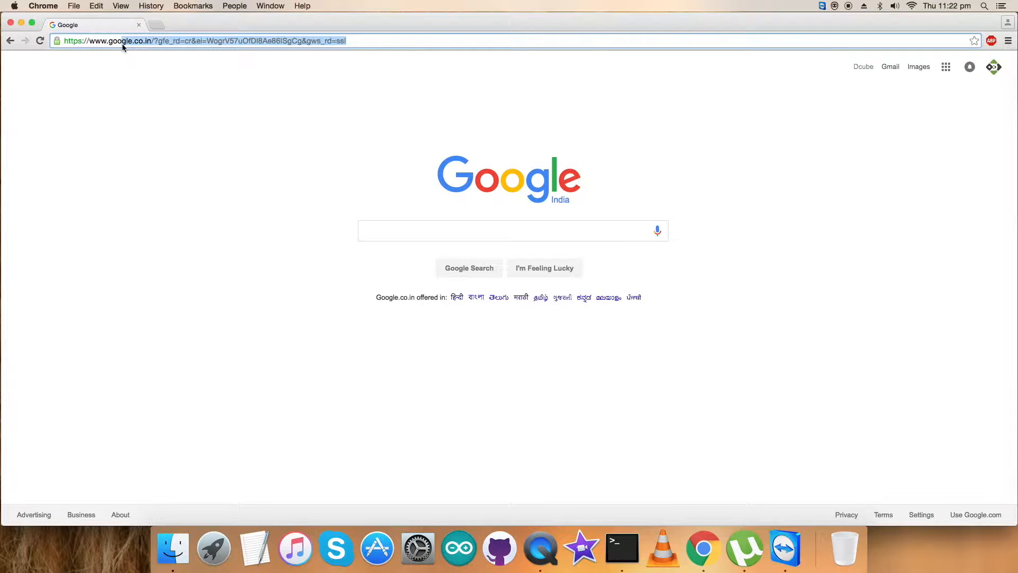
- Reach the LSM330 repository on GitHub through the ControlEverythingCommunity organization page
type("f")
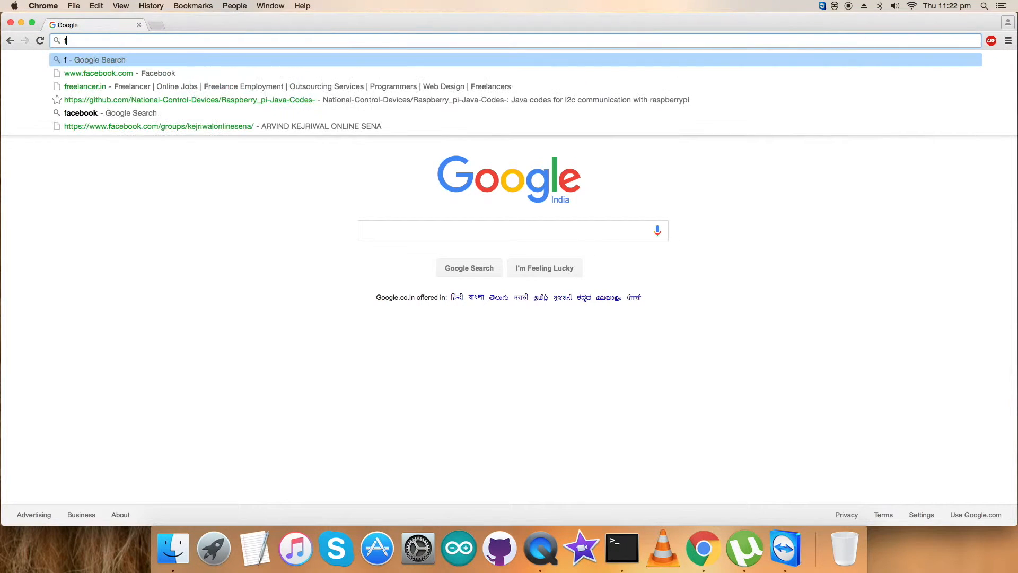
type("gt")
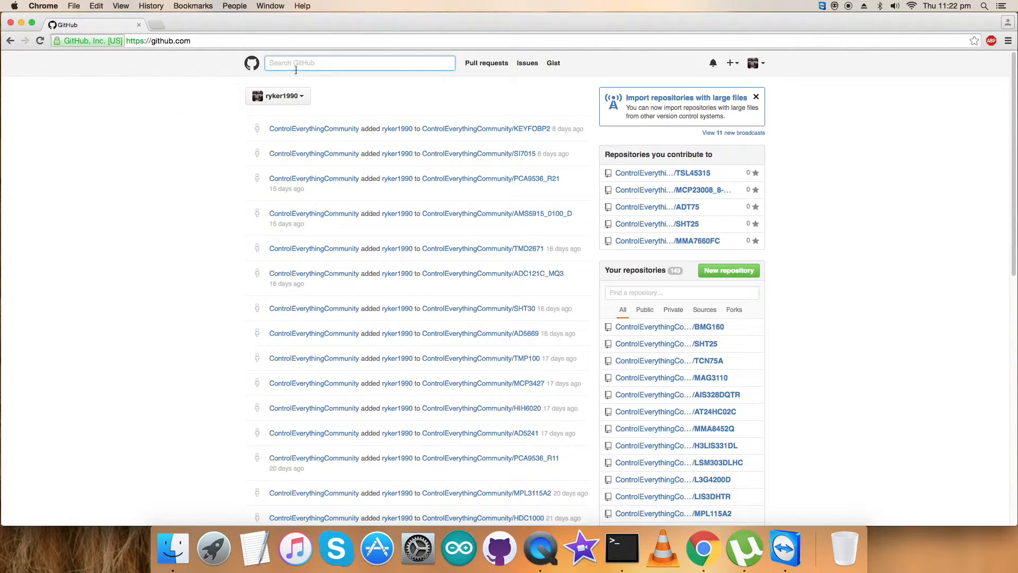
mouse_move(341, 128)
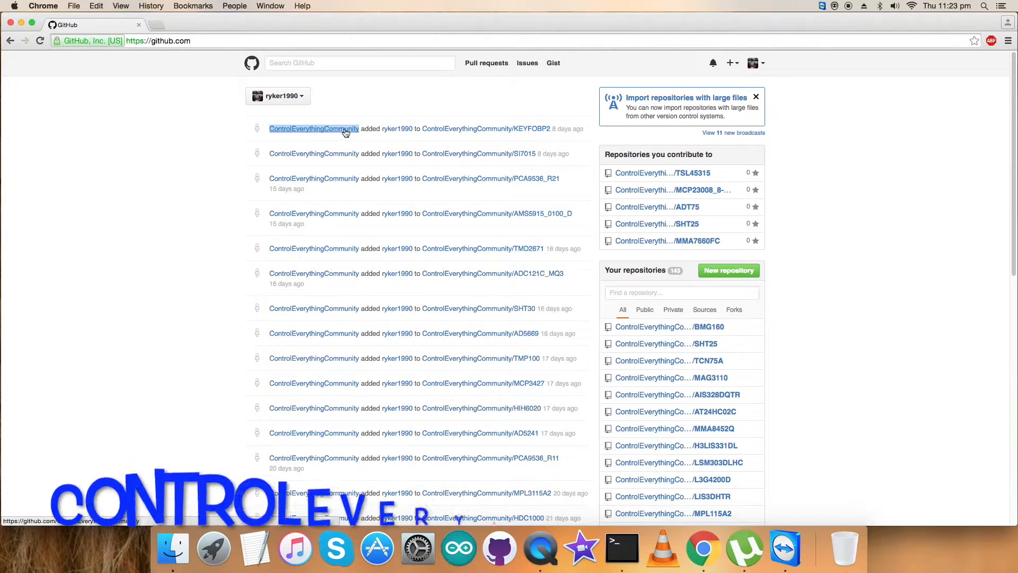
left_click(314, 128)
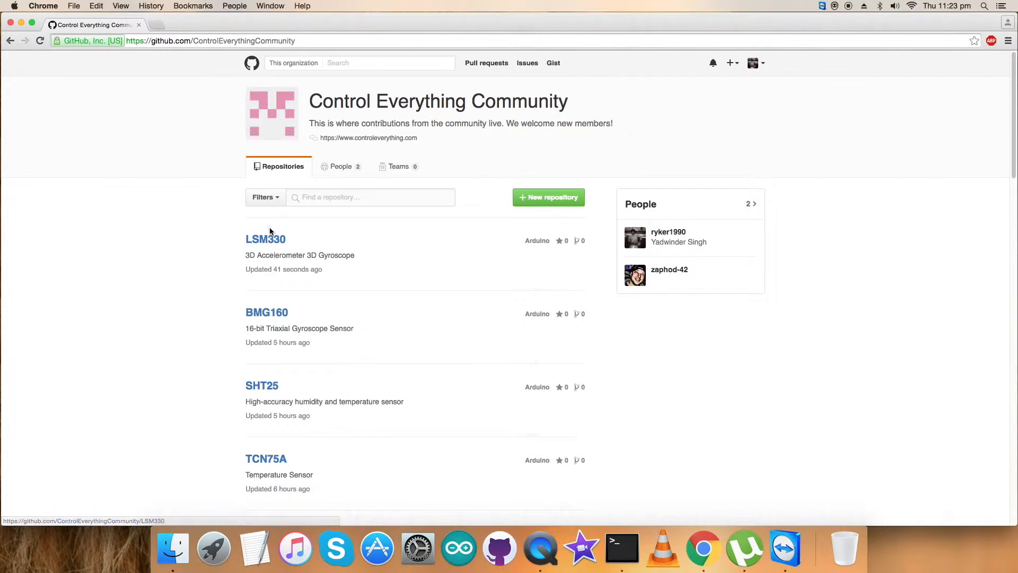
left_click(265, 239)
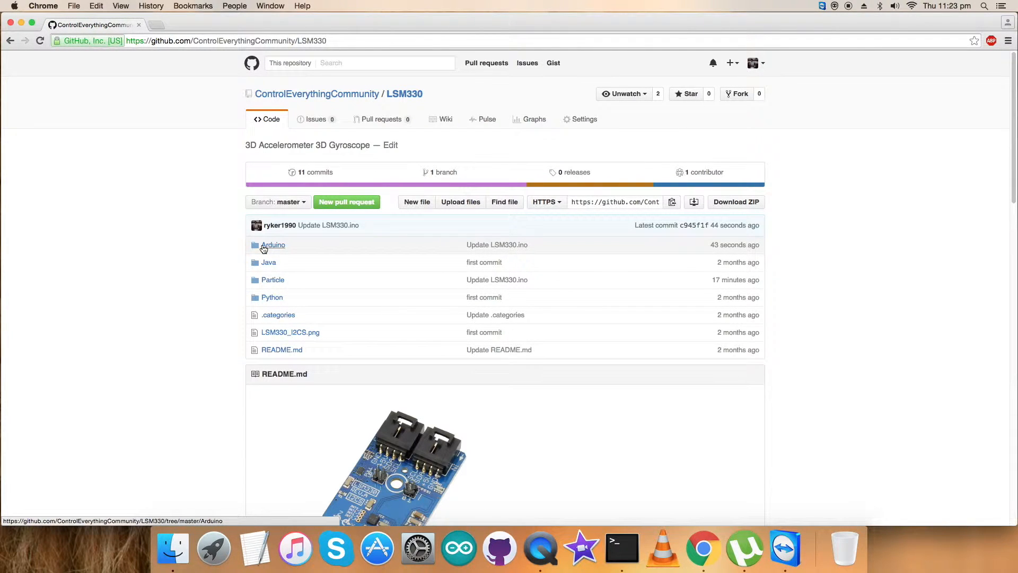
- Scroll the README to the Arduino section and follow the Arduino IDE software link
scroll("down", 3)
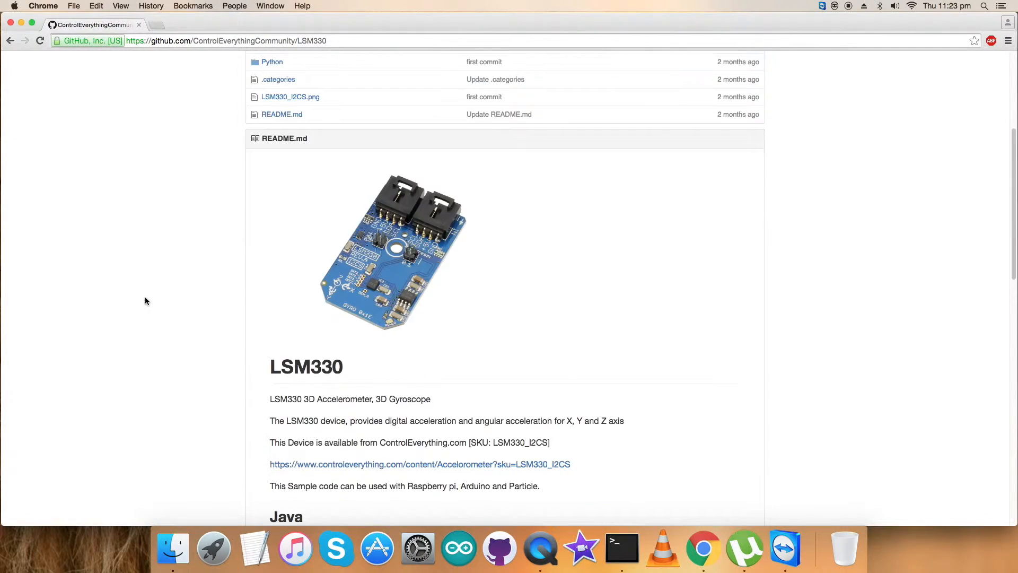
scroll("down", 3)
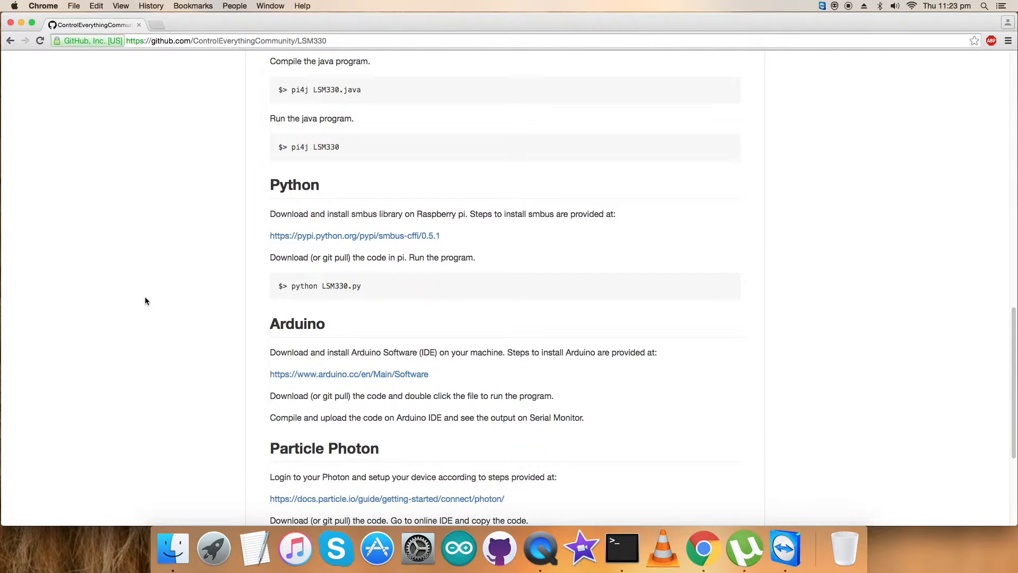
scroll("down", 3)
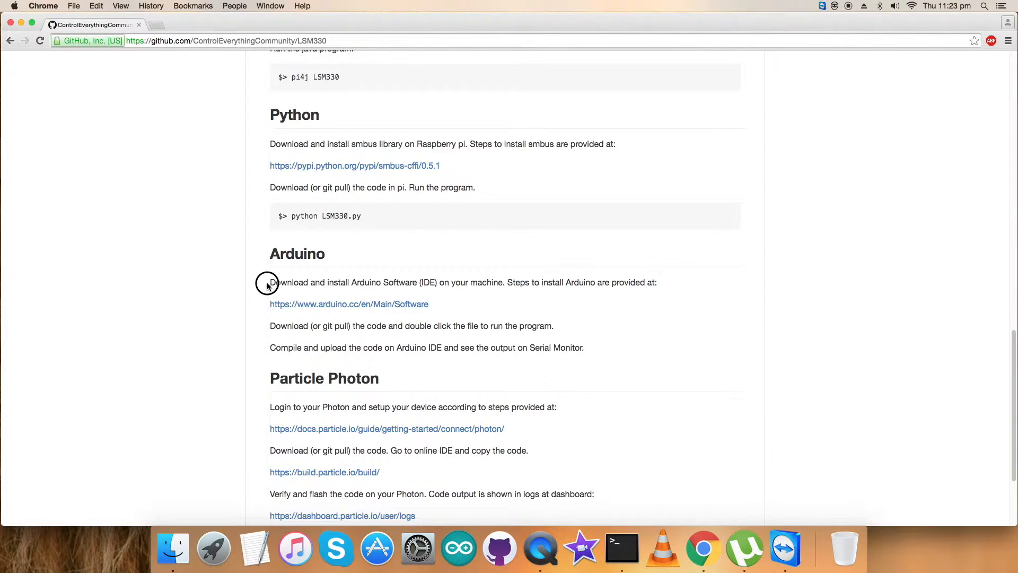
left_click_drag(270, 282, 505, 282)
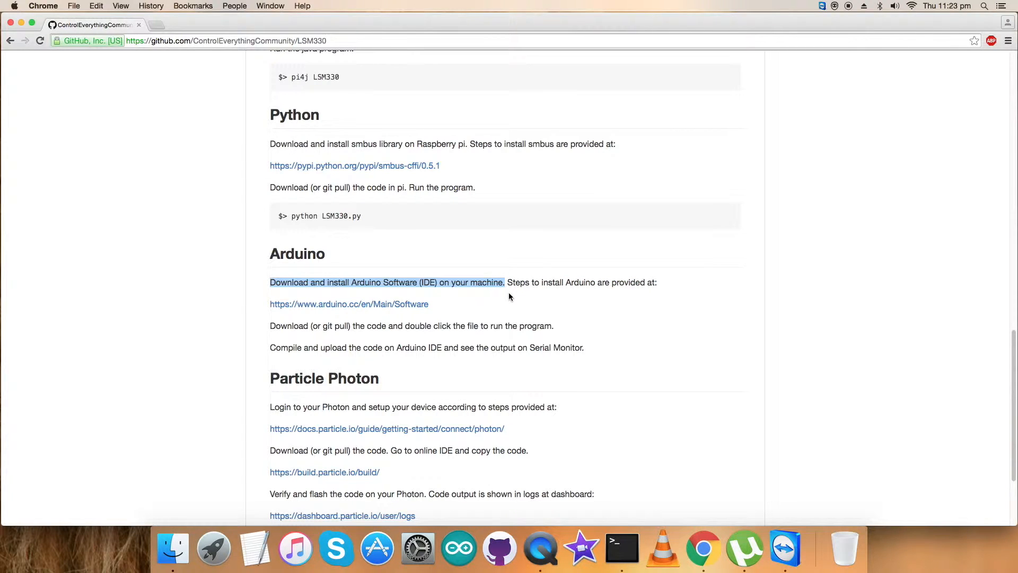
mouse_move(358, 318)
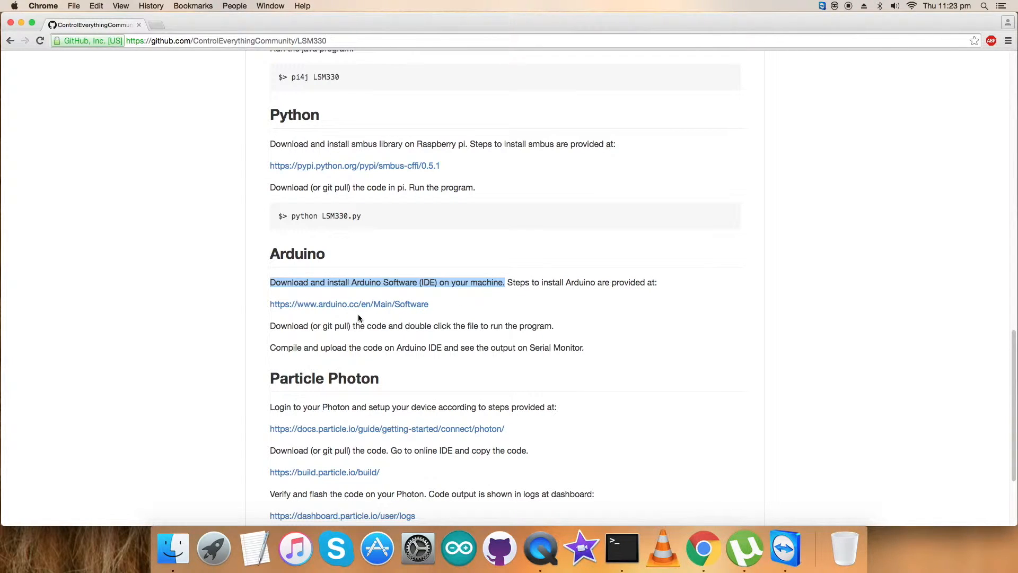
right_click(349, 303)
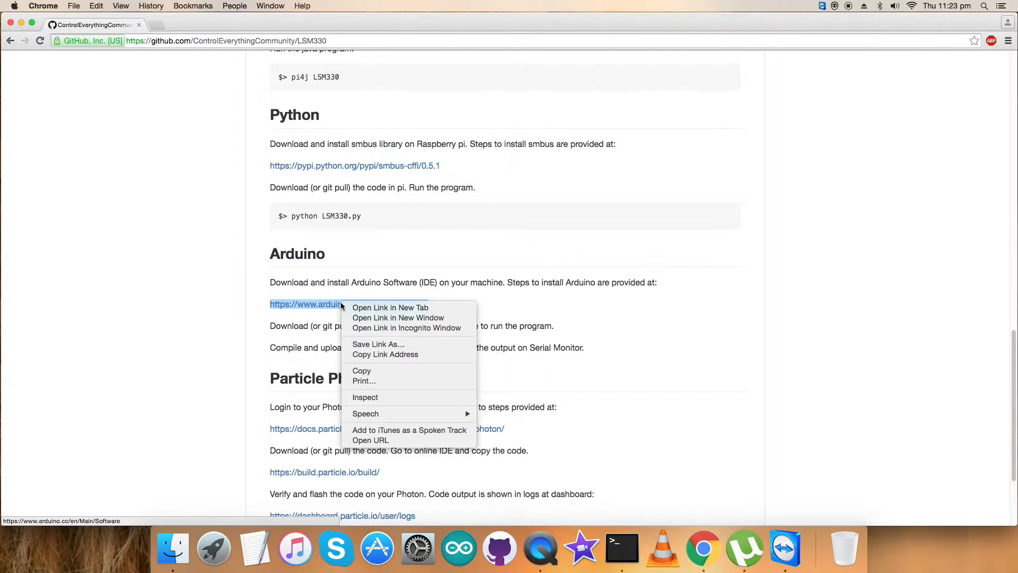
left_click(390, 308)
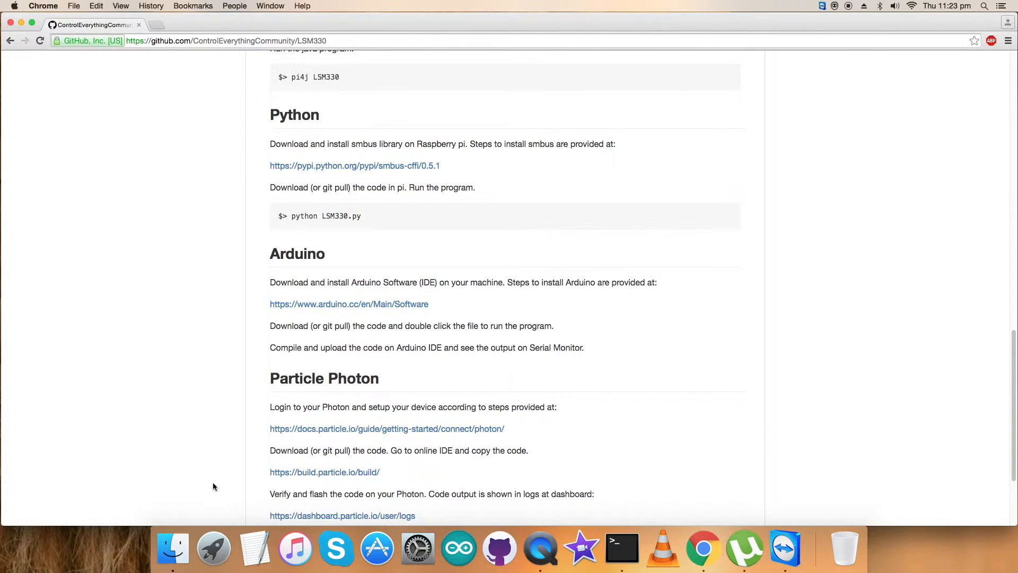
scroll("up", 3)
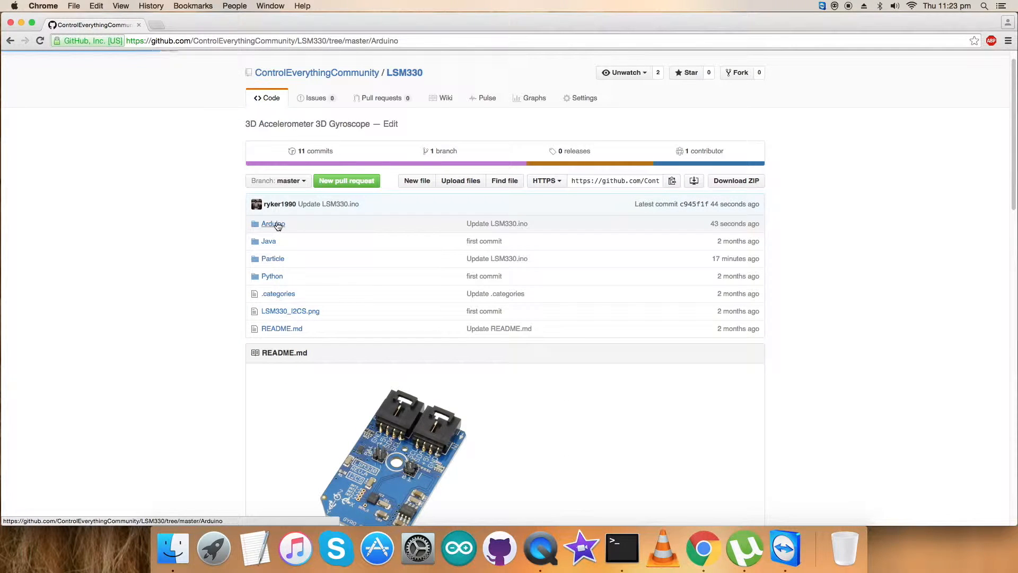
left_click(272, 224)
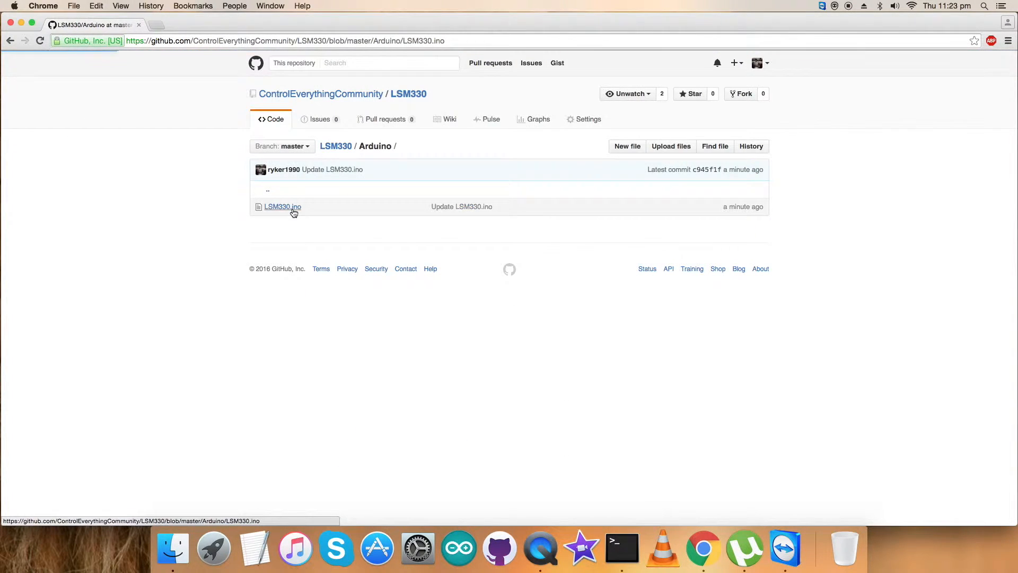
left_click(282, 207)
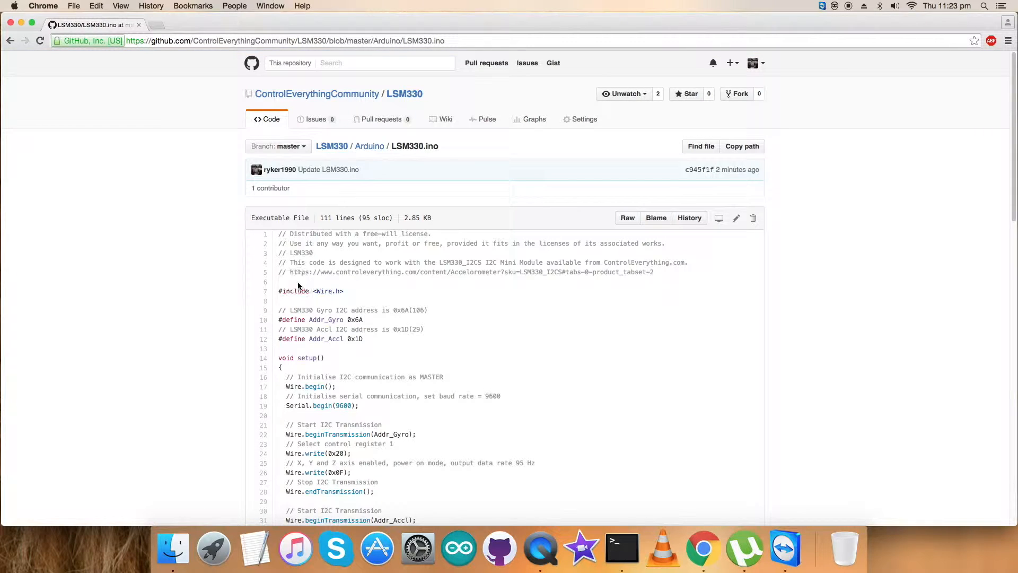
double_click(318, 290)
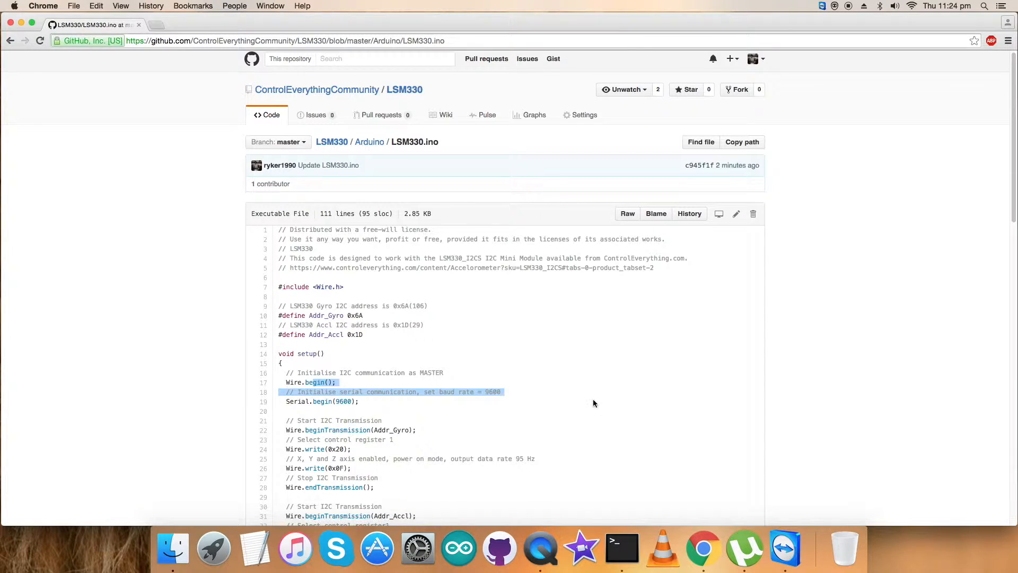
scroll("down", 3)
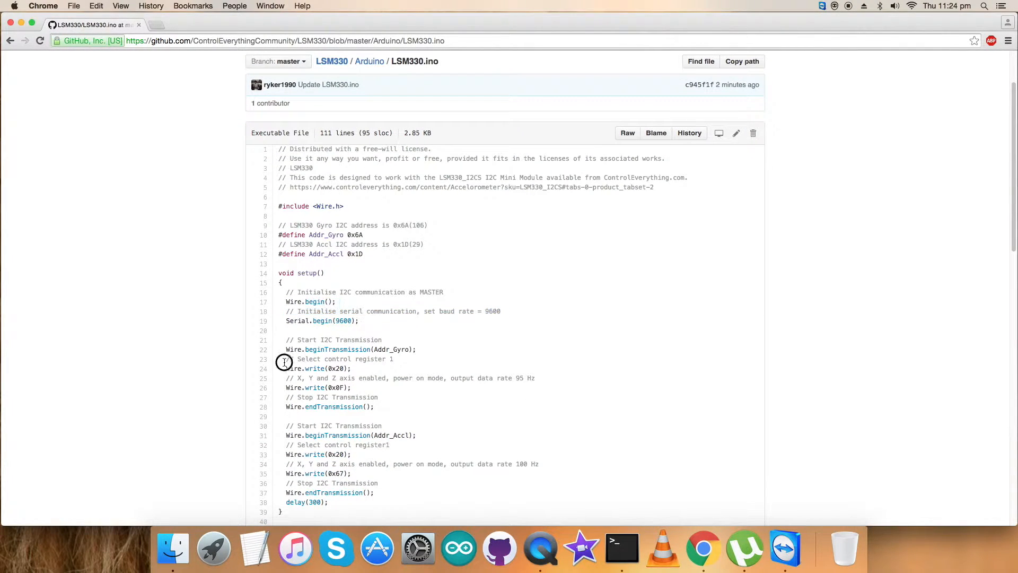
left_click_drag(285, 359, 351, 368)
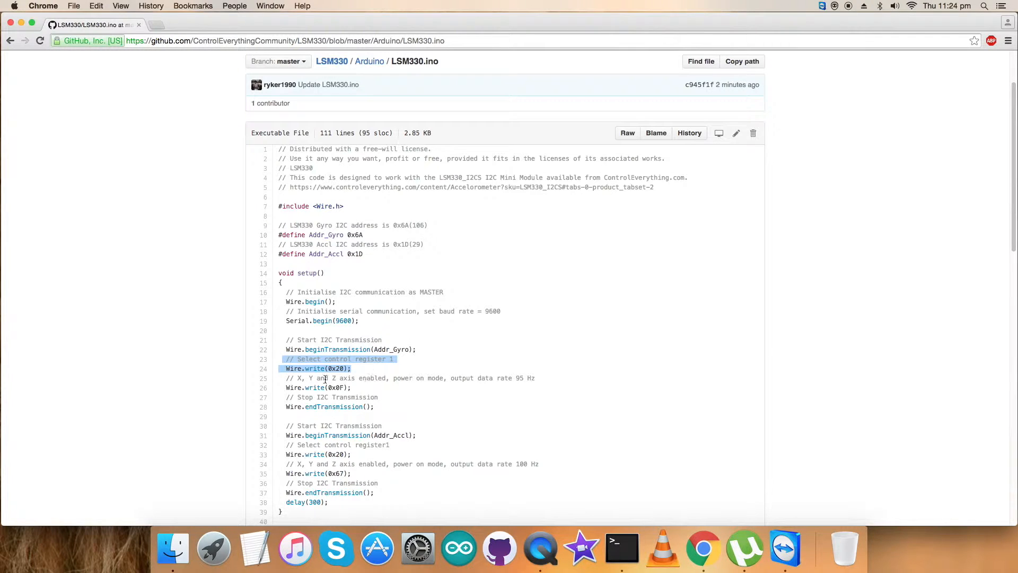
left_click(480, 373)
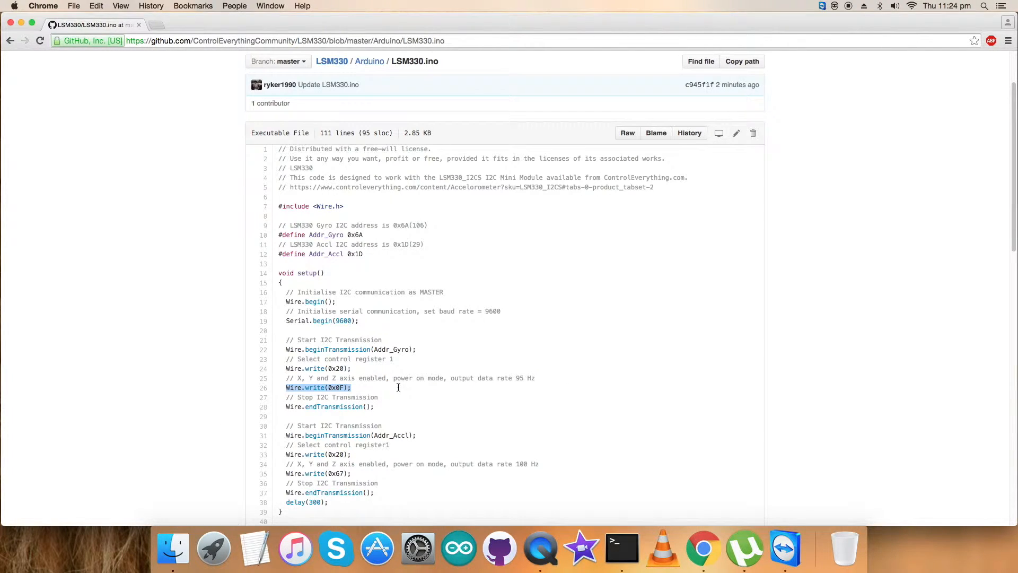
mouse_move(290, 435)
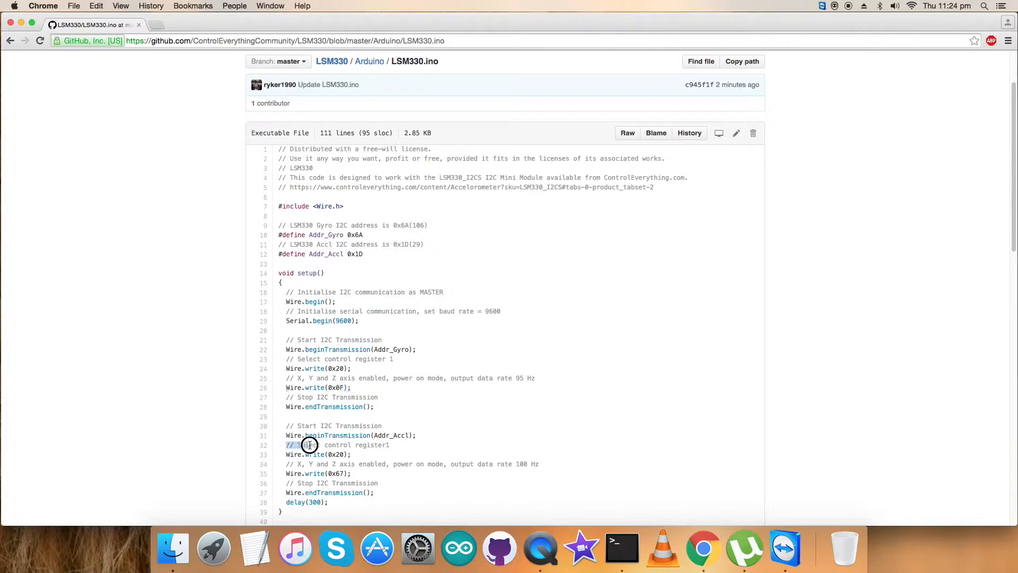
double_click(310, 444)
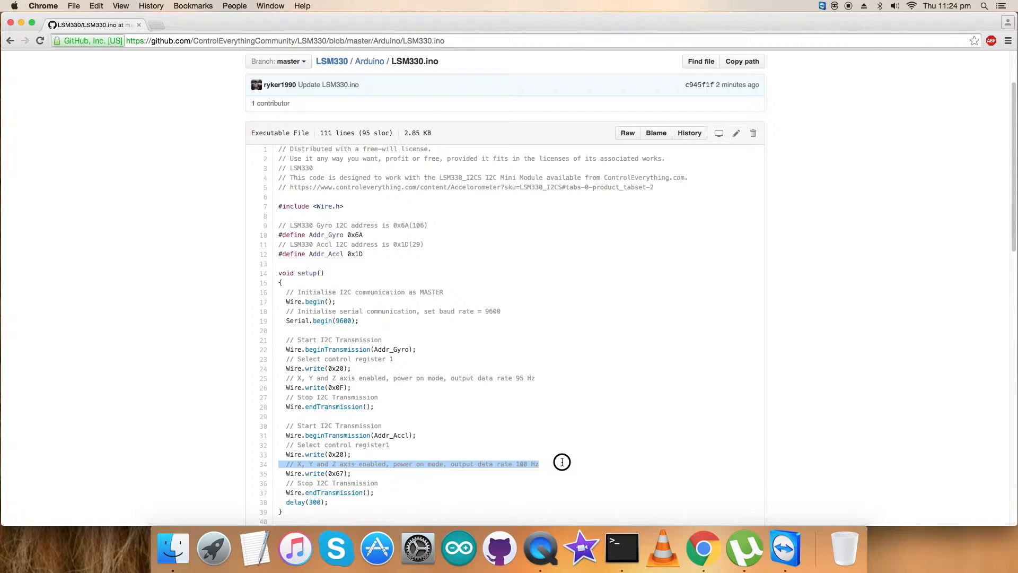
mouse_move(562, 463)
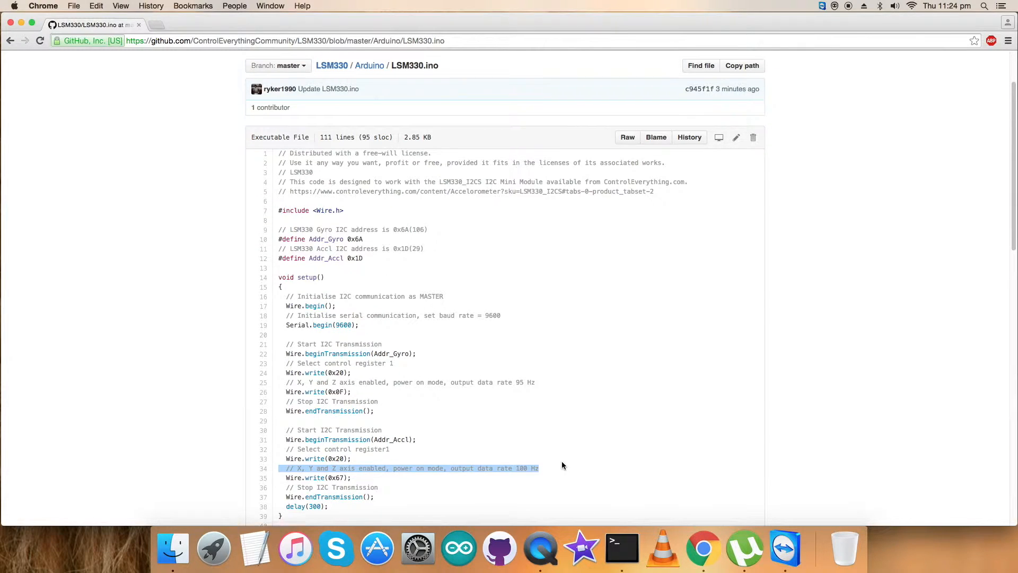
scroll("down", 3)
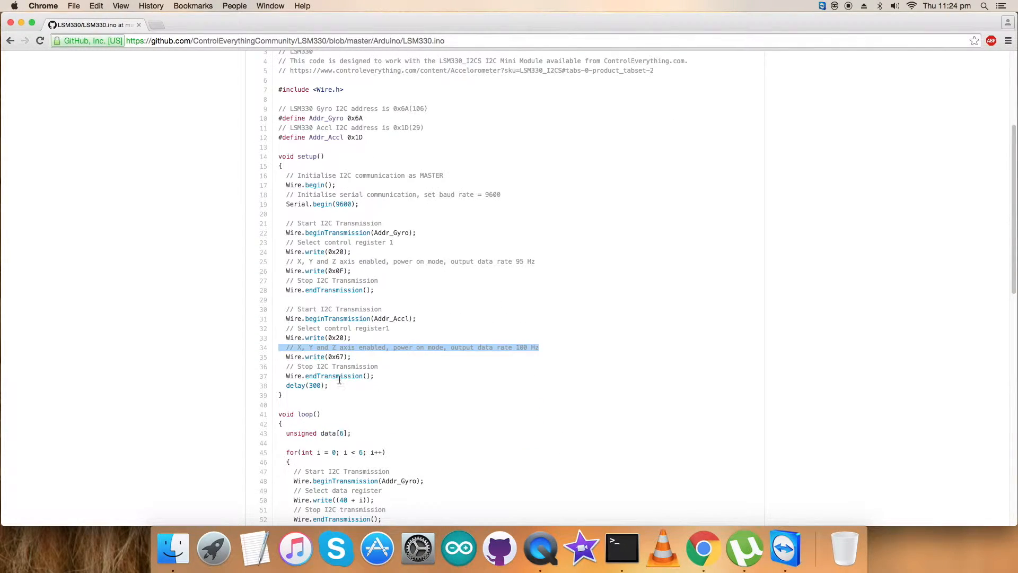
left_click(311, 404)
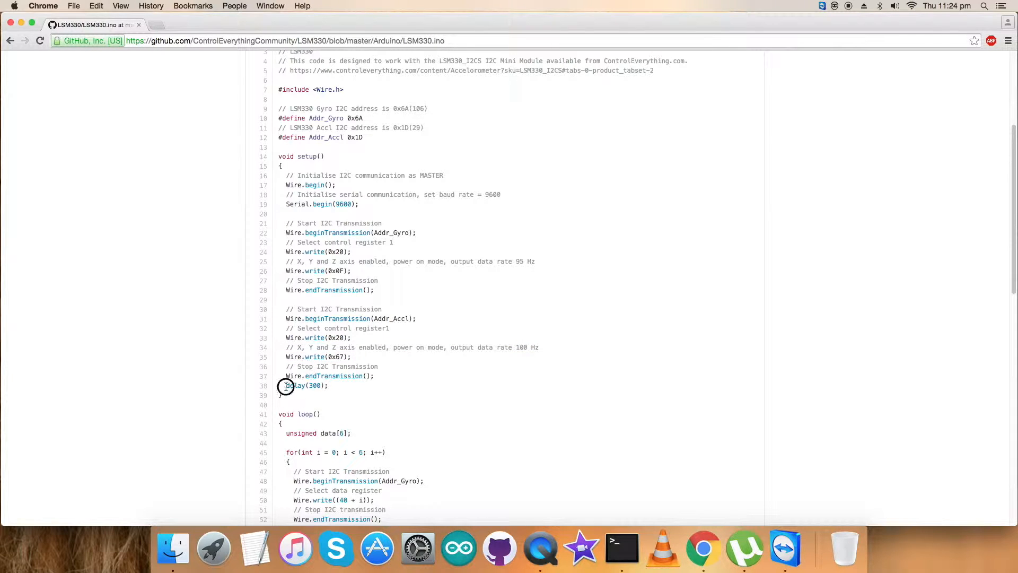
double_click(295, 386)
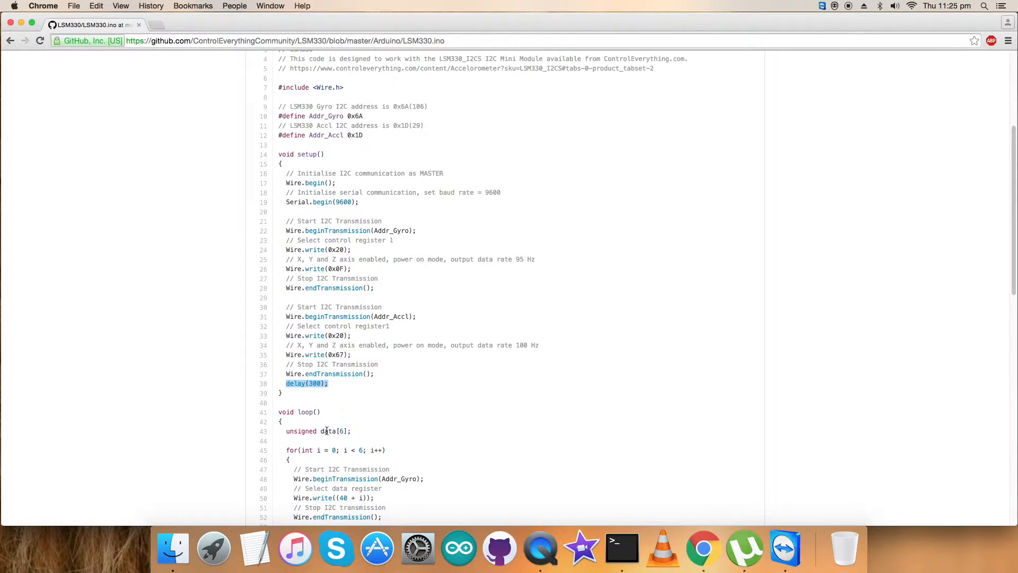
scroll("down", 3)
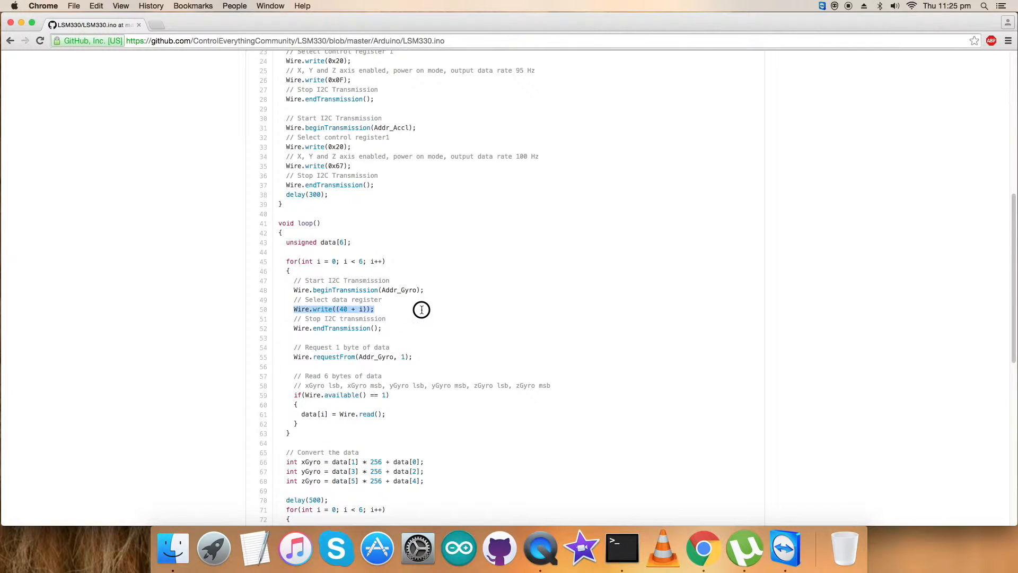
mouse_move(422, 310)
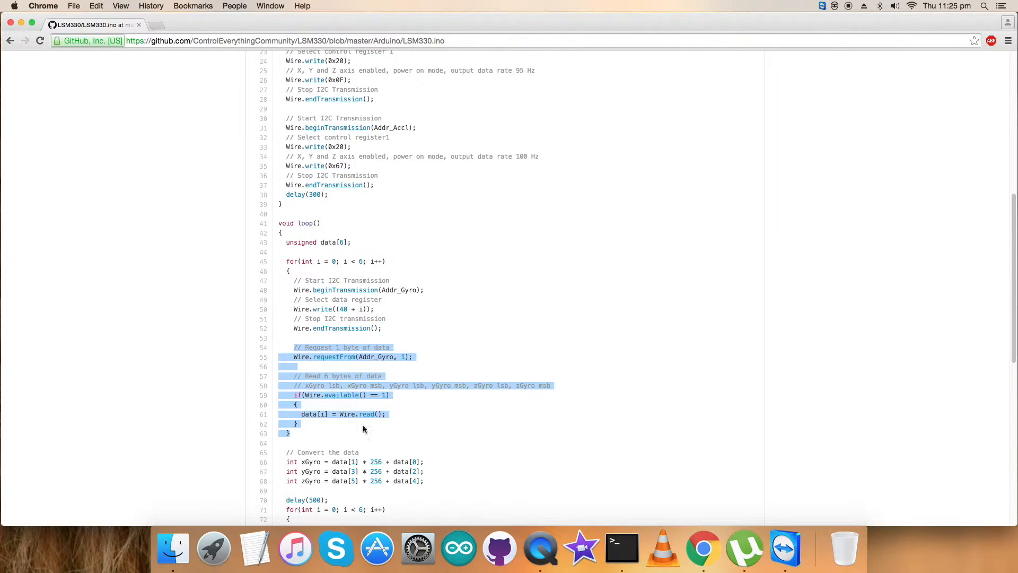
mouse_move(416, 404)
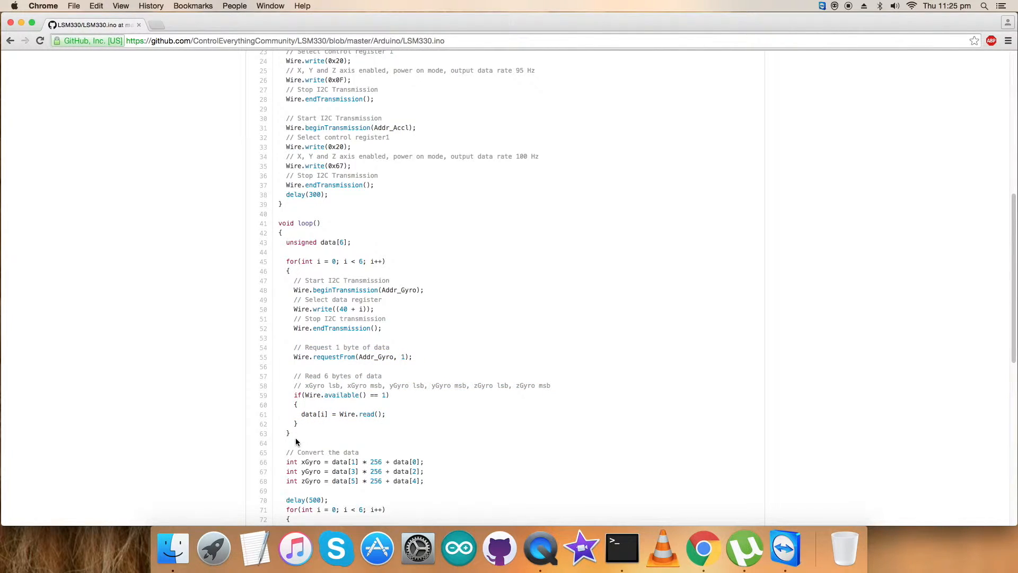
scroll("down", 3)
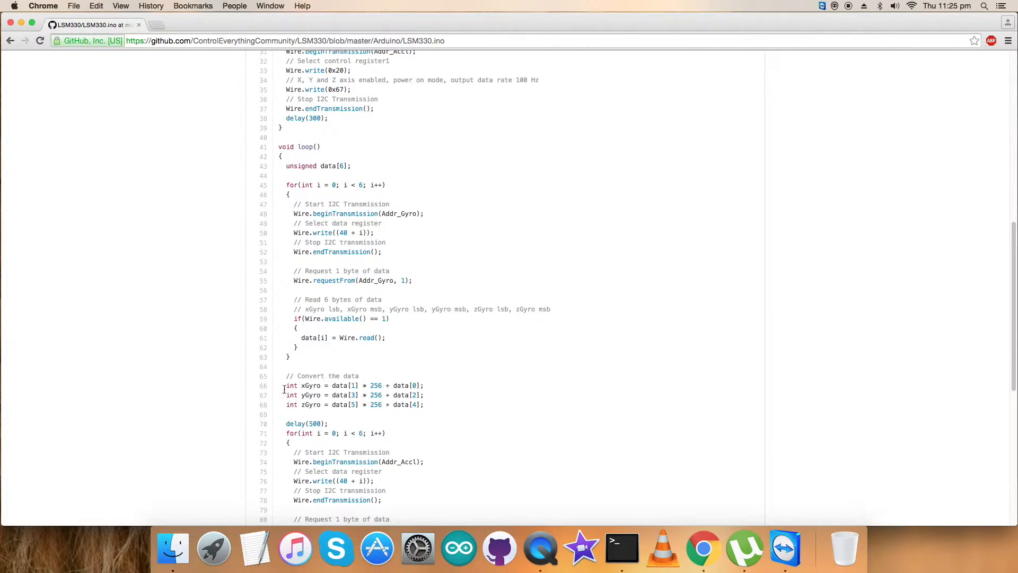
left_click_drag(285, 376, 423, 404)
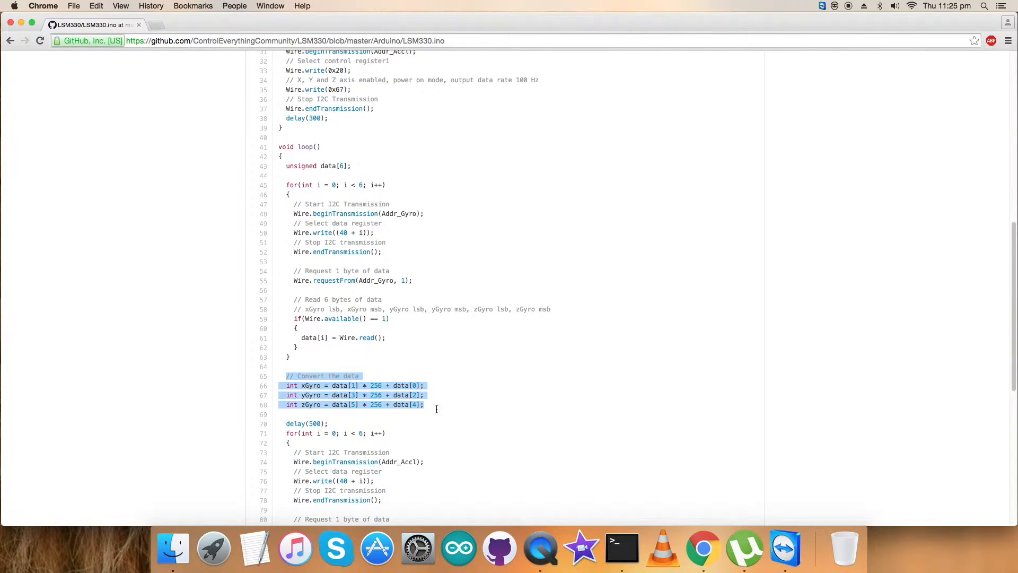
scroll("down", 3)
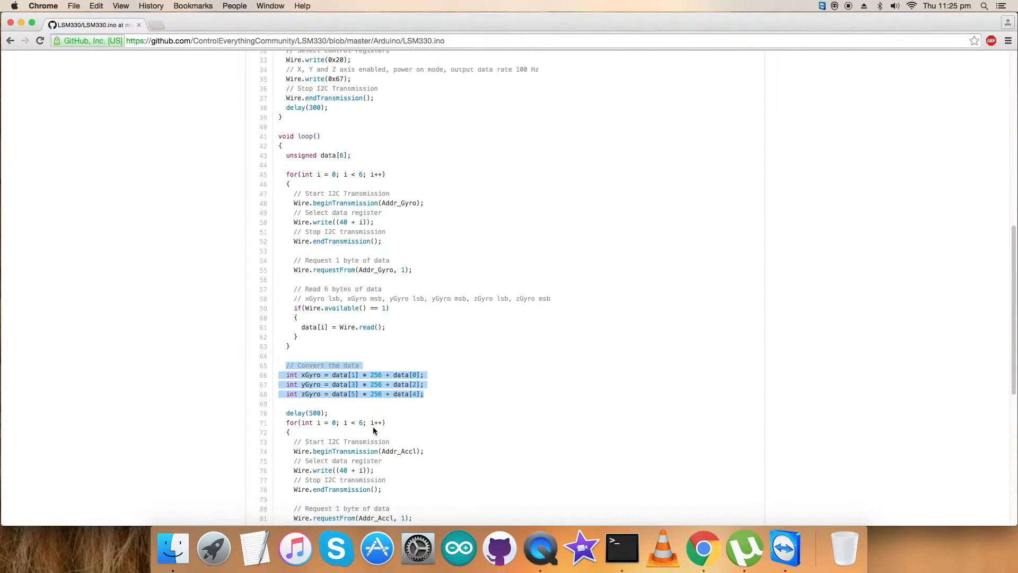
scroll("down", 3)
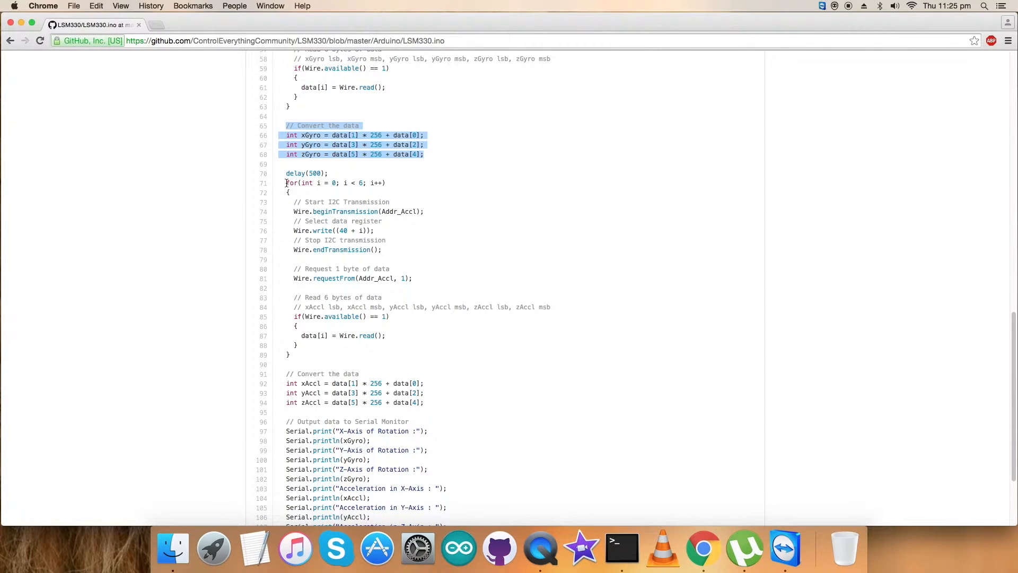
left_click_drag(285, 183, 321, 383)
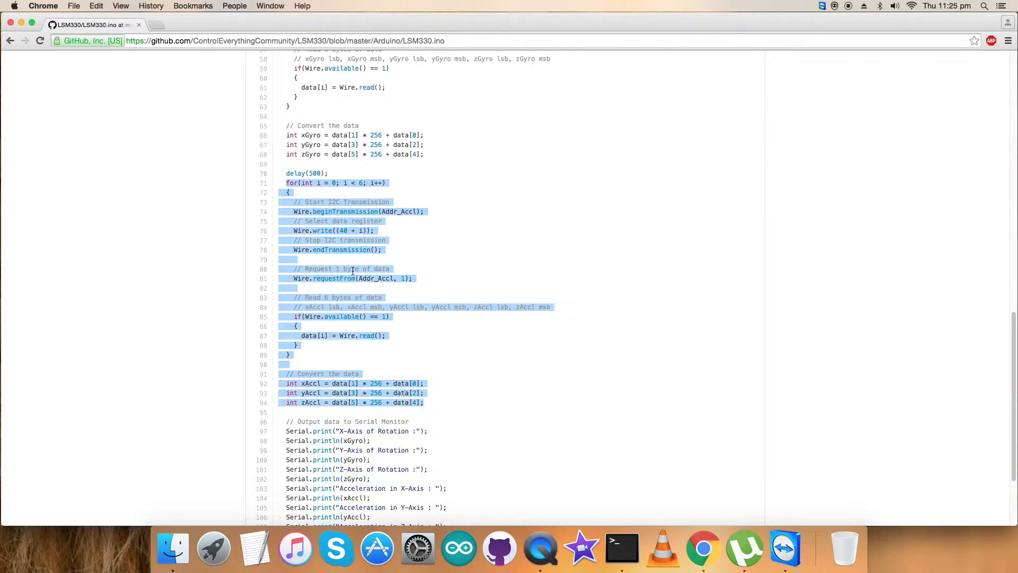
mouse_move(340, 306)
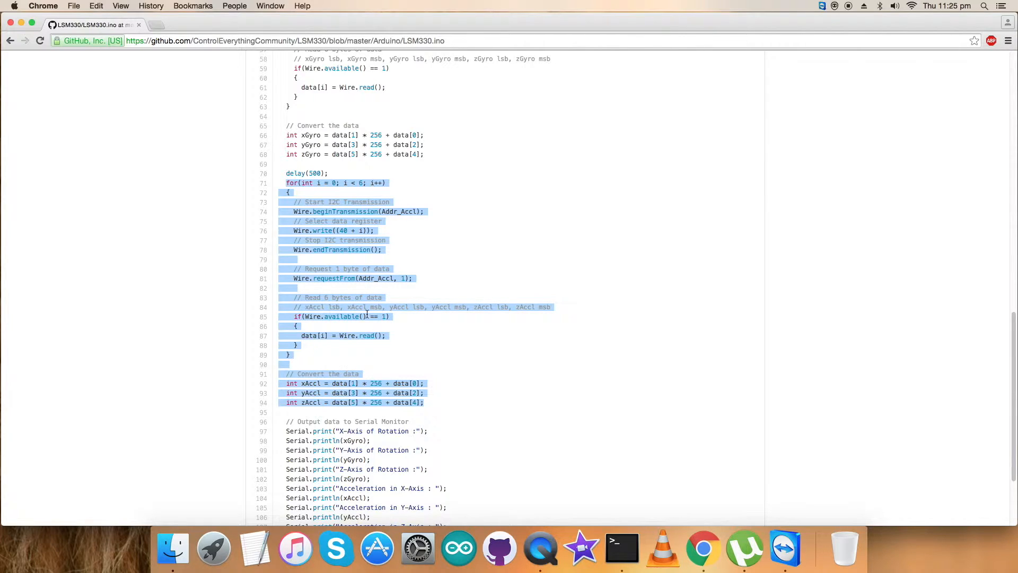
mouse_move(460, 267)
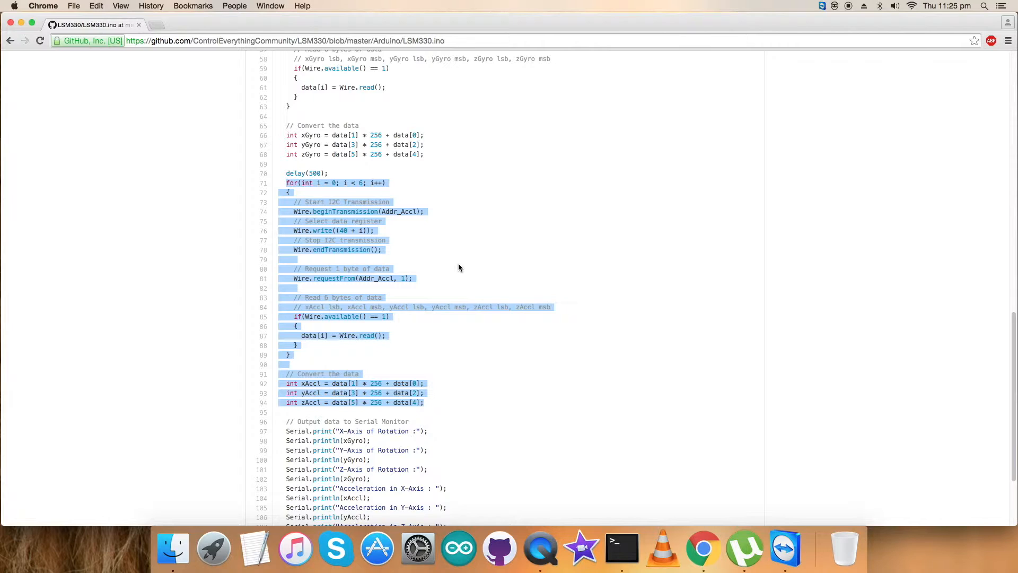
mouse_move(447, 290)
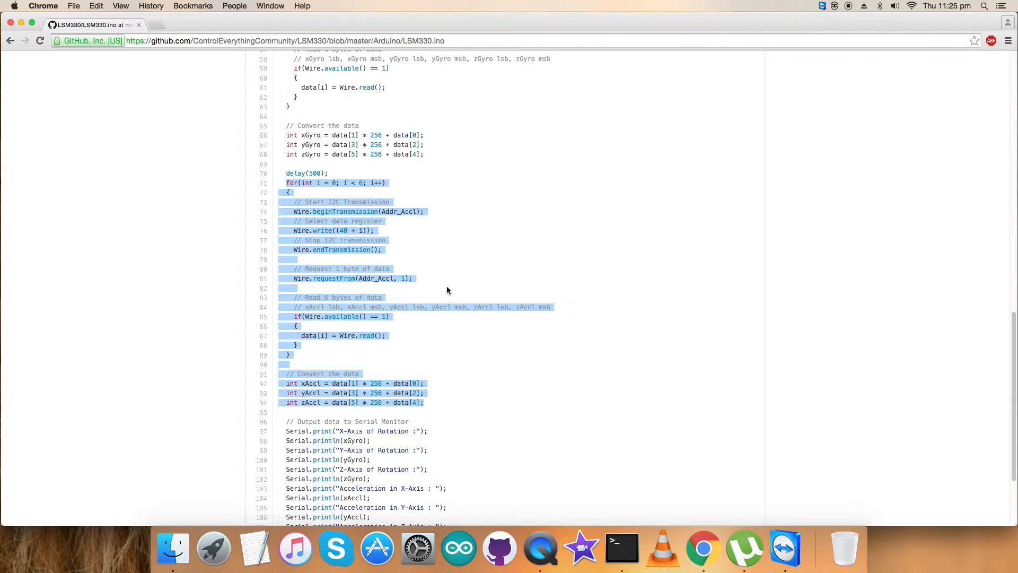
- Scroll through the LSM330.ino code down to its serial-monitor output block for selection
left_click(443, 358)
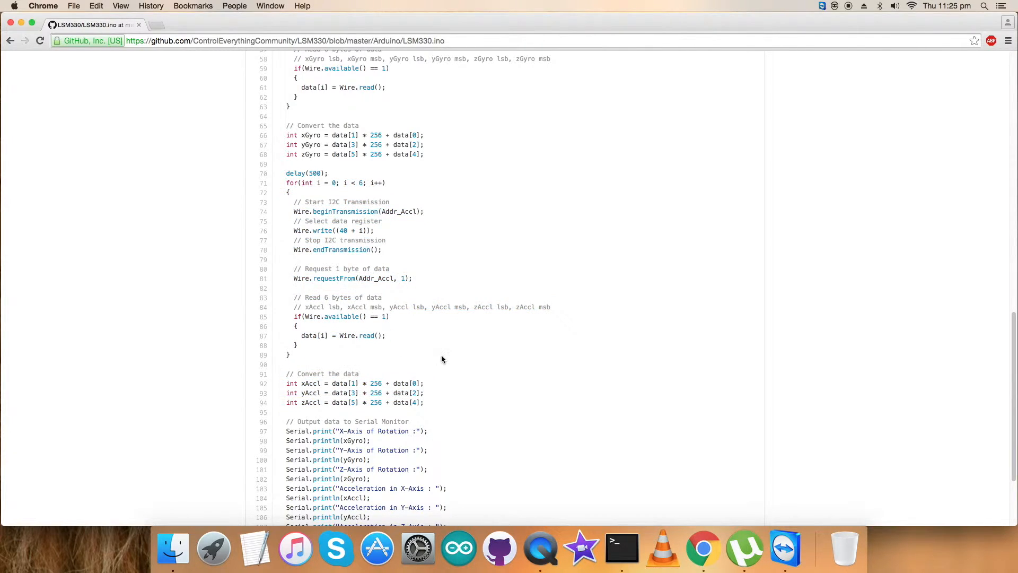
scroll("down", 3)
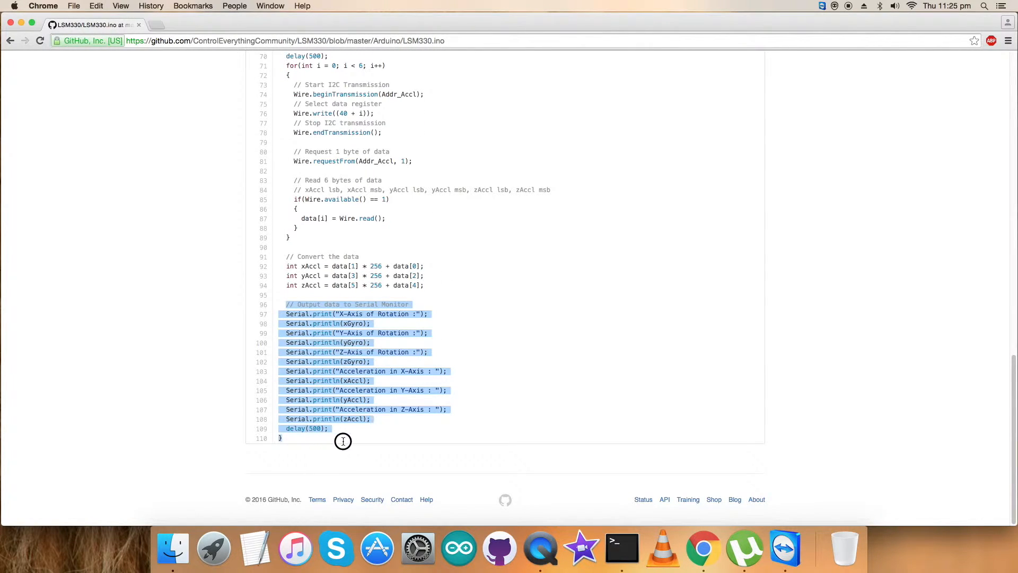
mouse_move(533, 378)
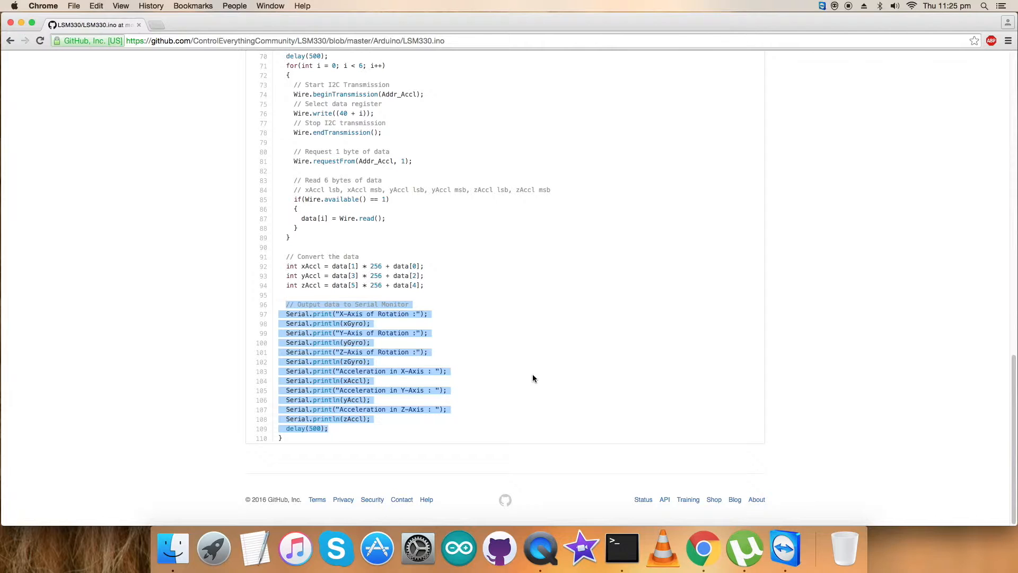
mouse_move(479, 343)
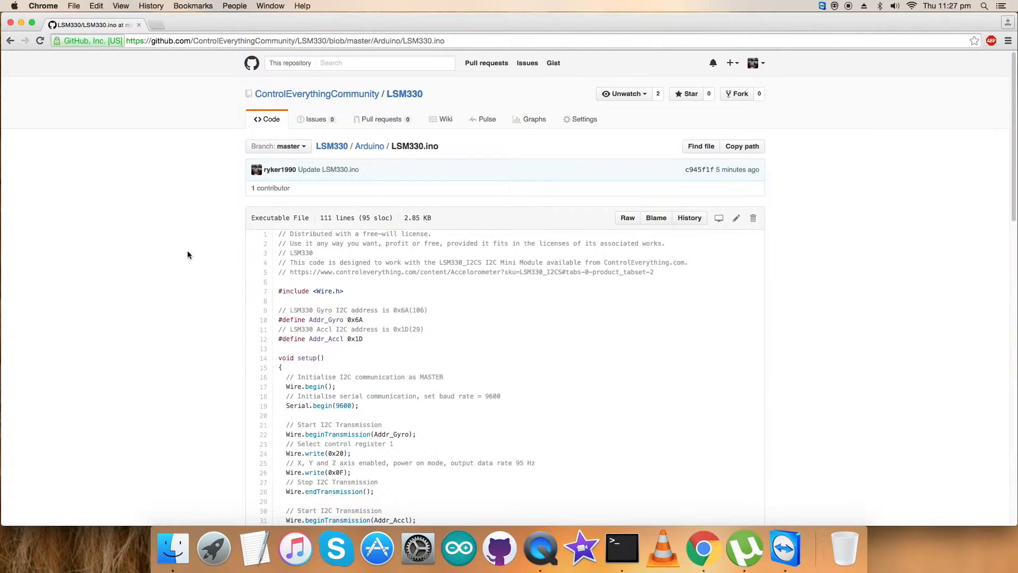
scroll("down", 3)
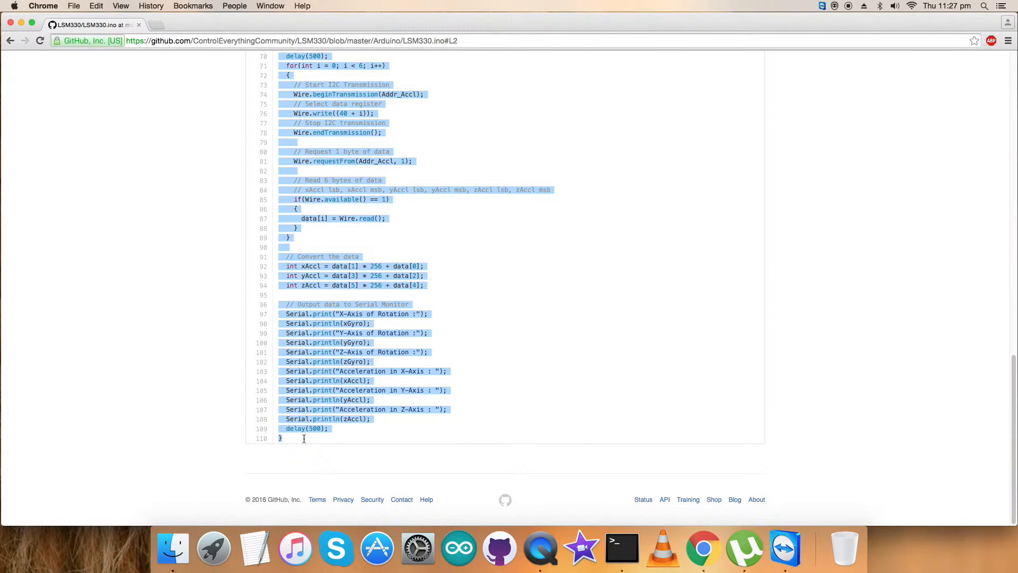
mouse_move(526, 551)
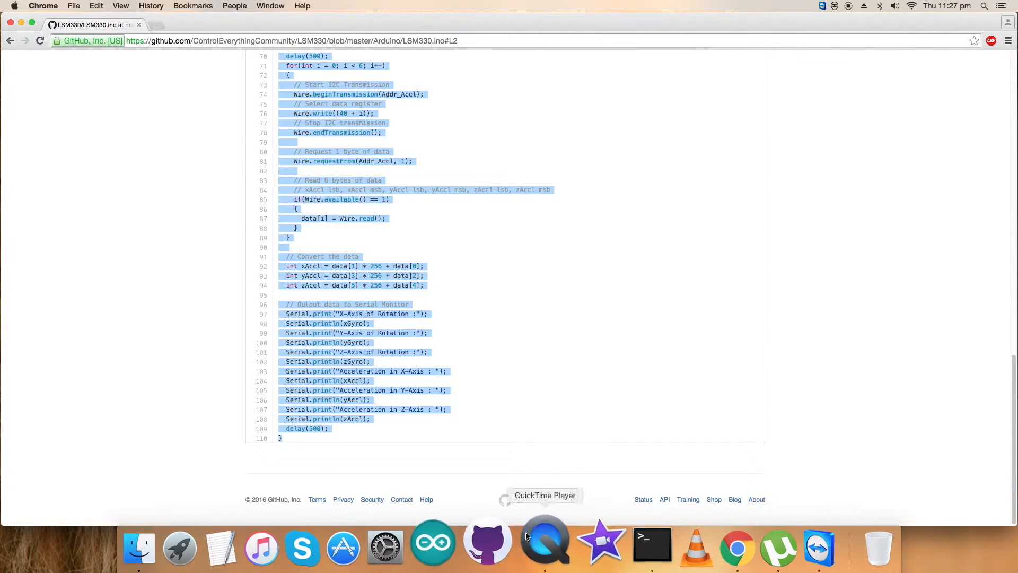
- Save the pasted sketch in Arduino IDE under the name LSM330
left_click(432, 541)
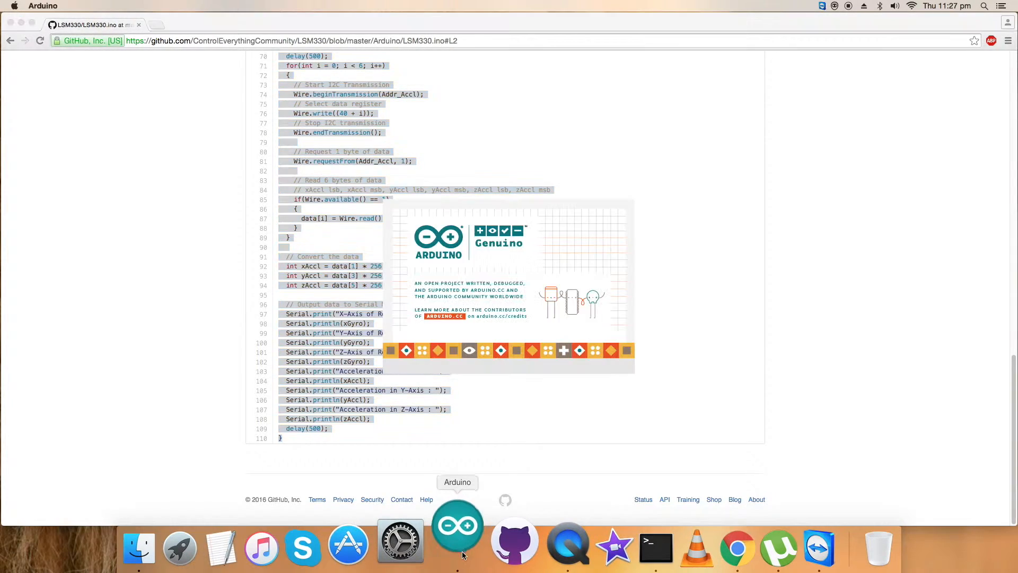
left_click(457, 524)
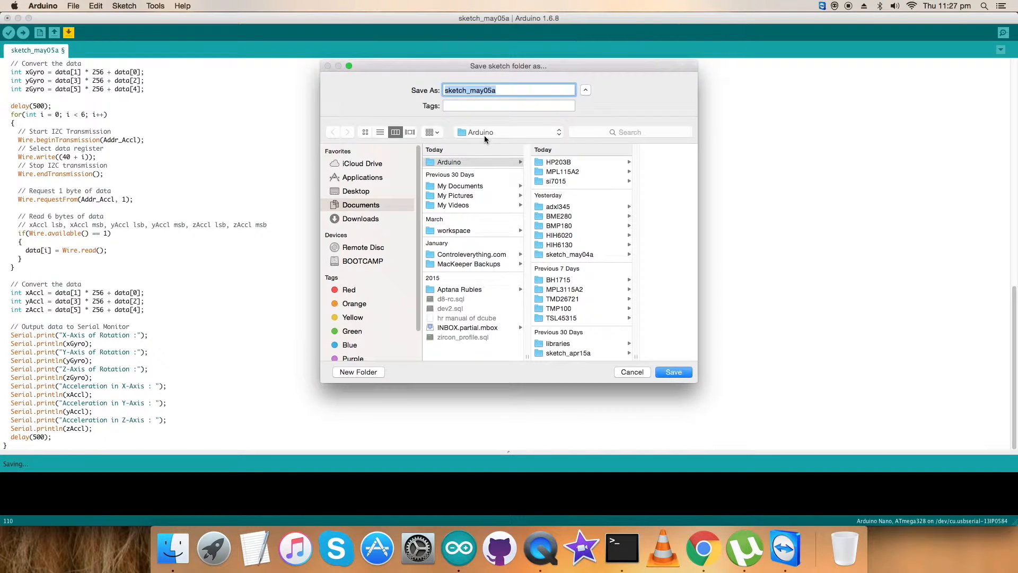
type("LSM330")
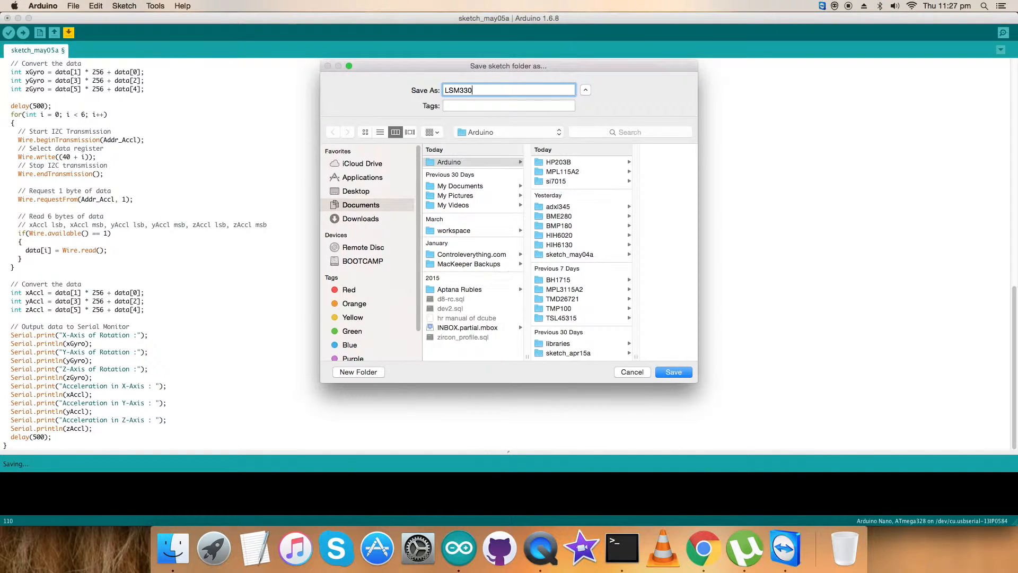
left_click(674, 372)
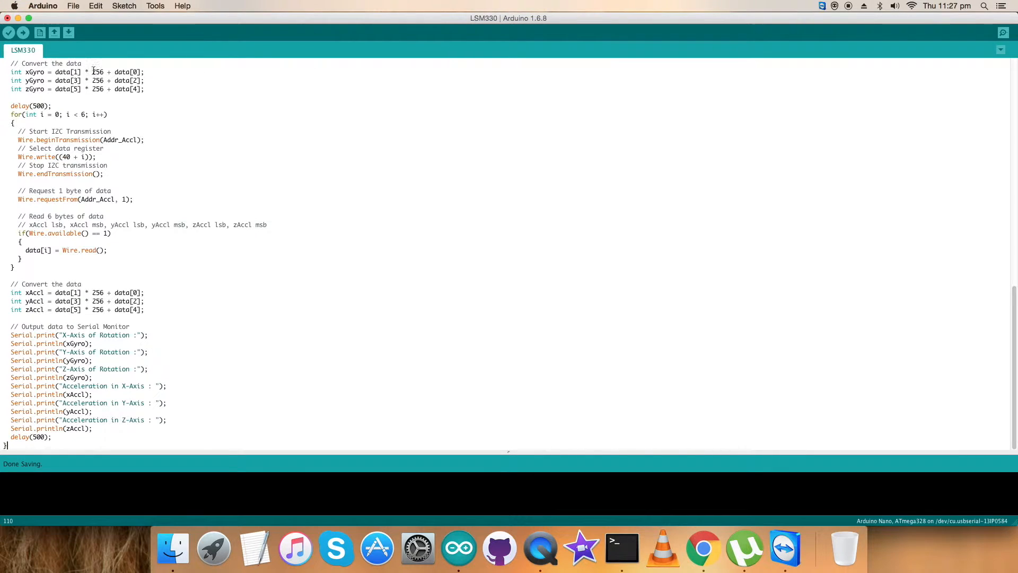
- Compile the LSM330 sketch and upload it to the Arduino Nano
left_click(8, 30)
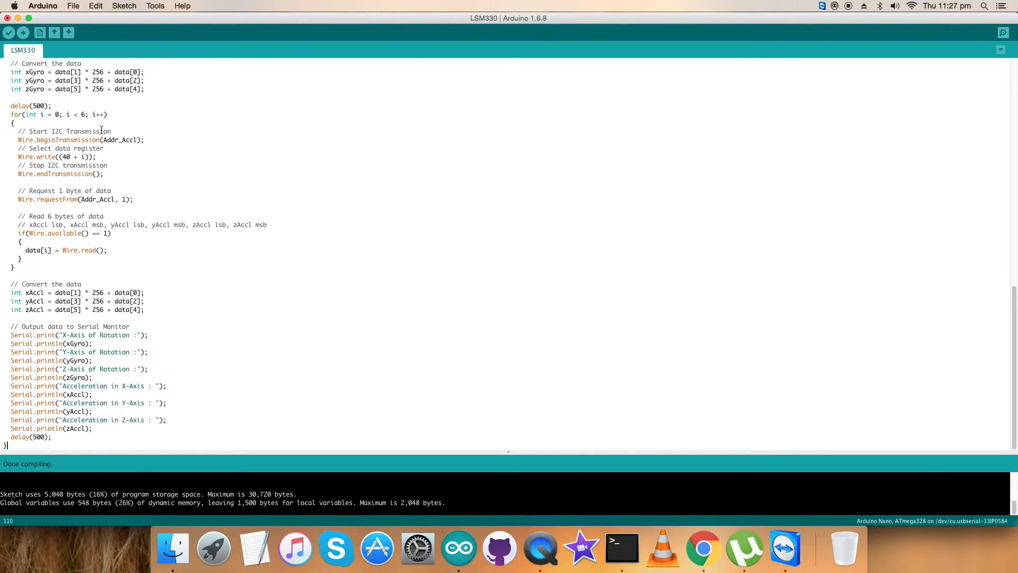
left_click(26, 29)
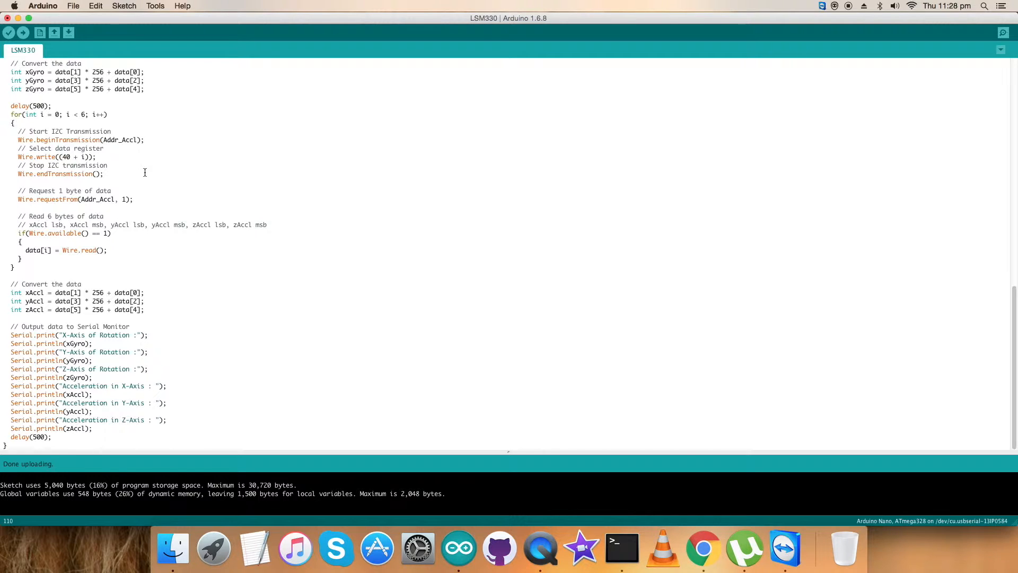
mouse_move(1017, 144)
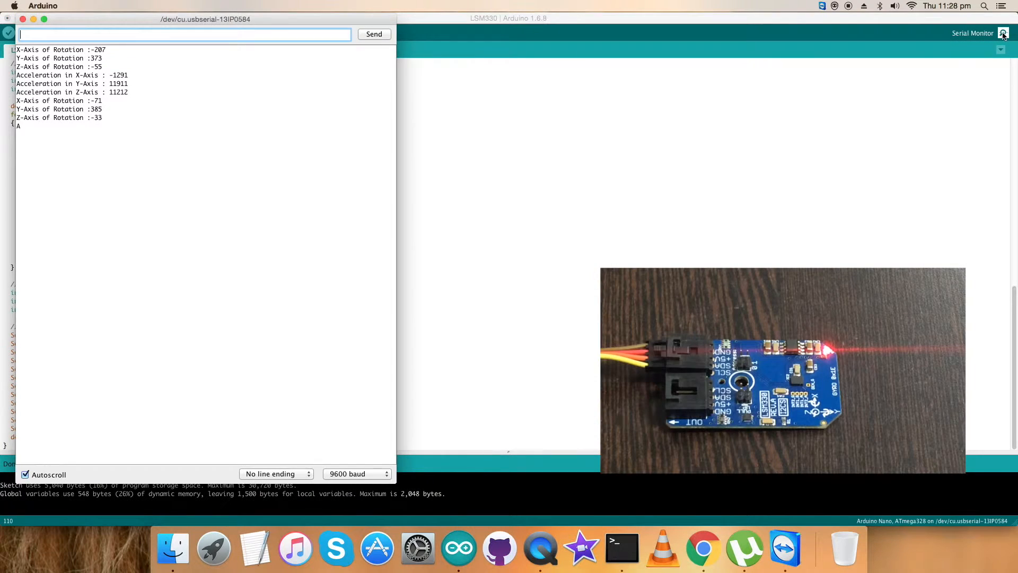
mouse_move(248, 199)
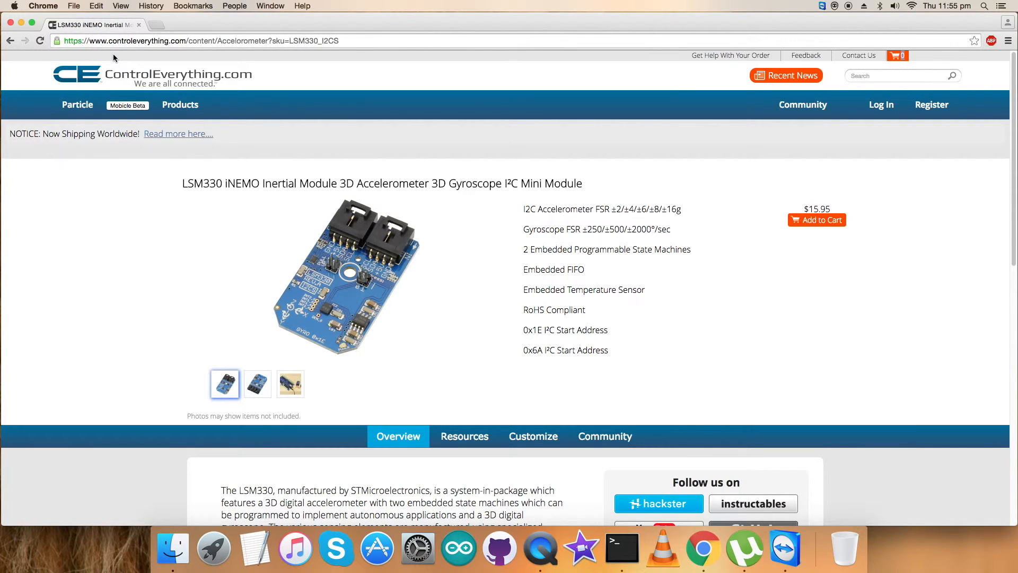
- Go to the site's Community page and scroll to the Dcube Tech Ventures Instructables profile
left_click(802, 103)
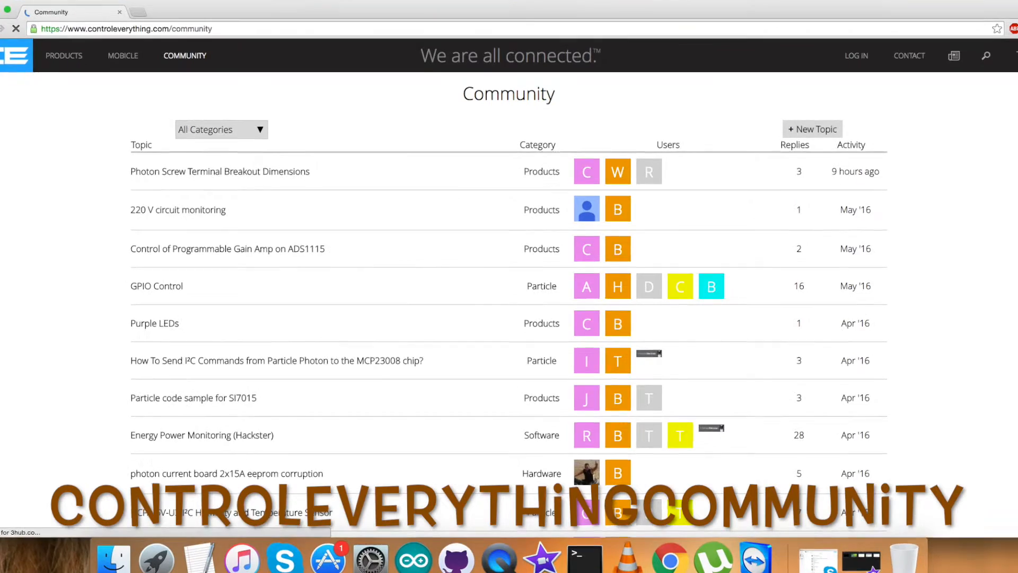
scroll("down", 3)
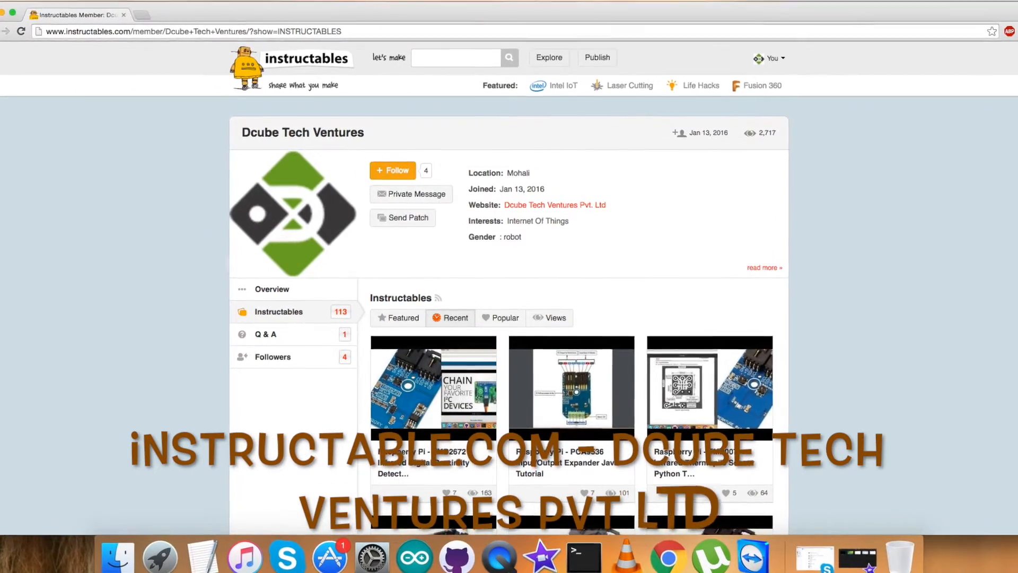
scroll("down", 3)
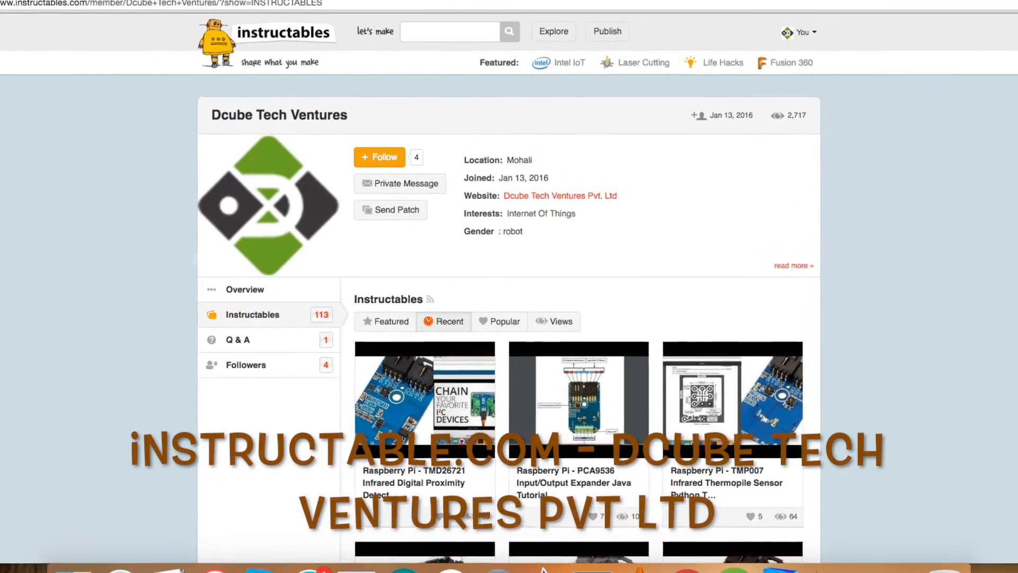